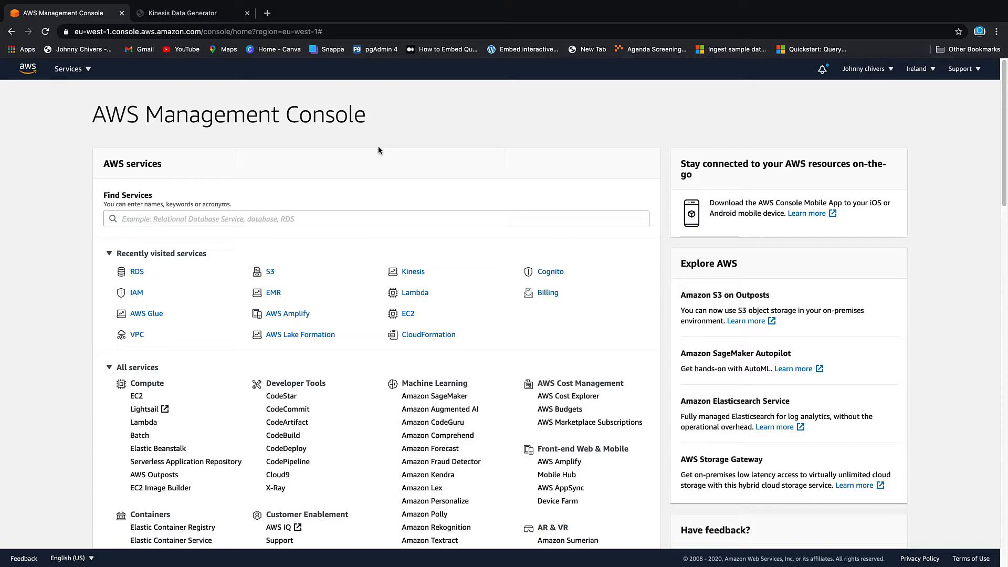
mouse_move(393, 256)
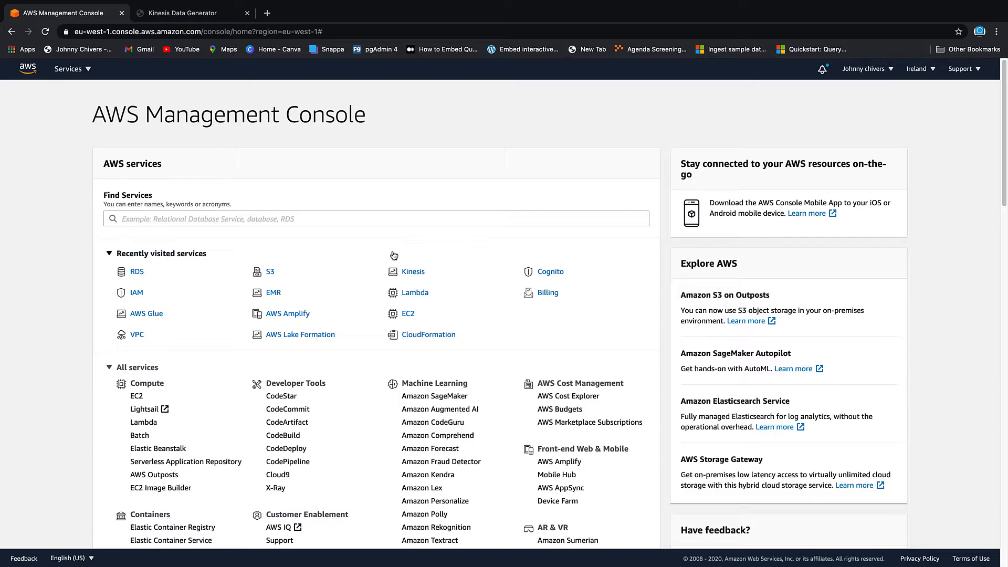
Search services for 'kinesis' and open the Amazon Kinesis home page
type("k")
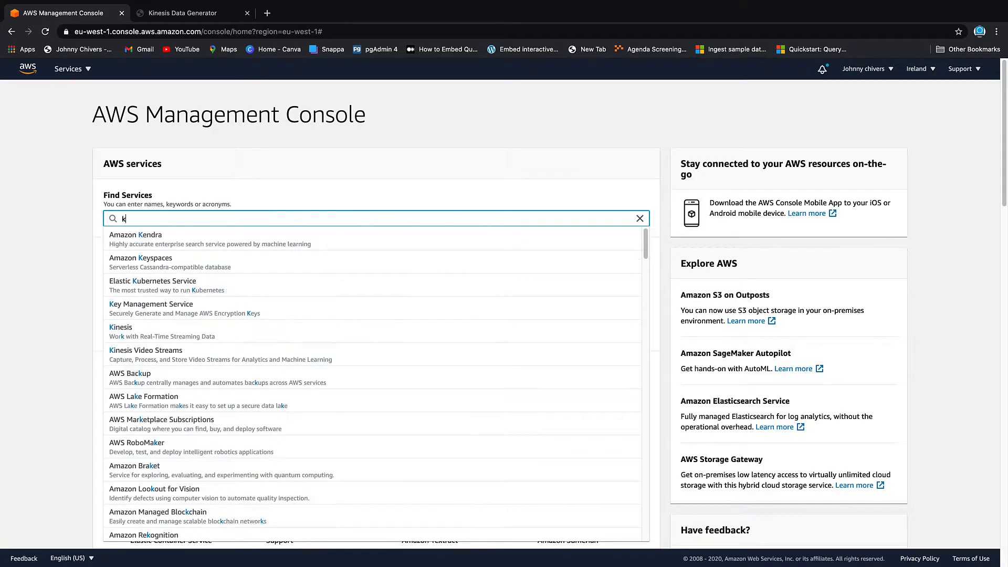
type("inesis")
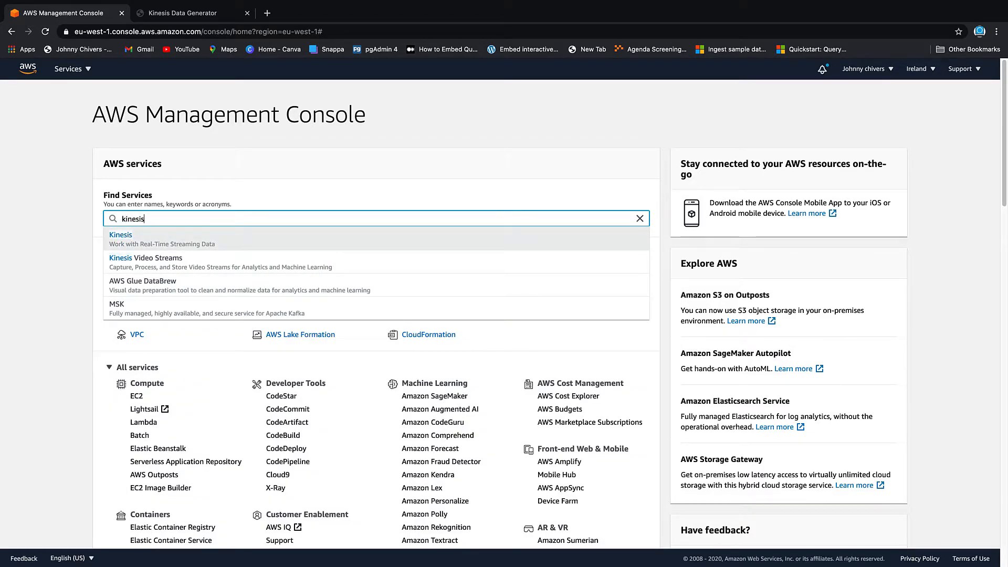
left_click(121, 235)
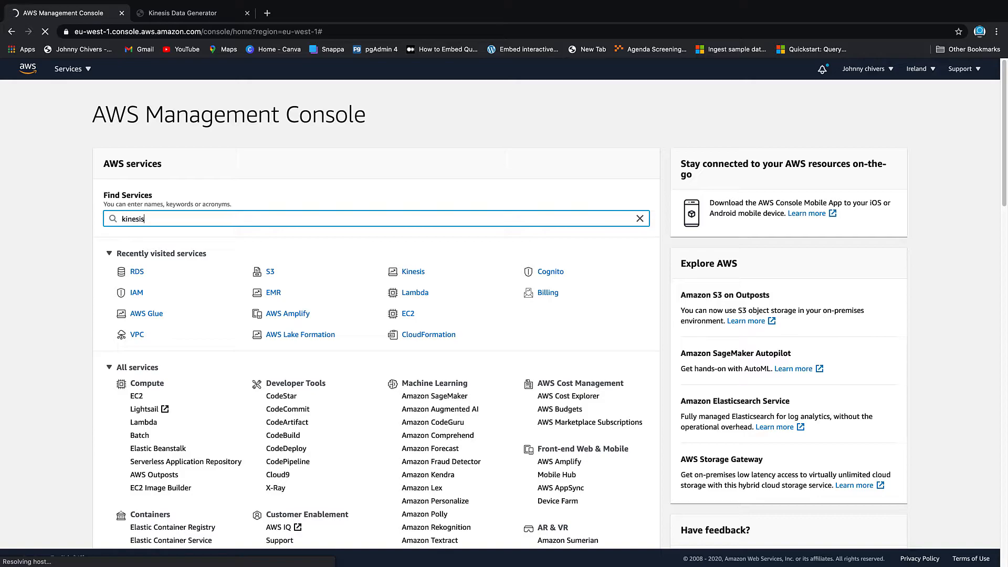
left_click(414, 272)
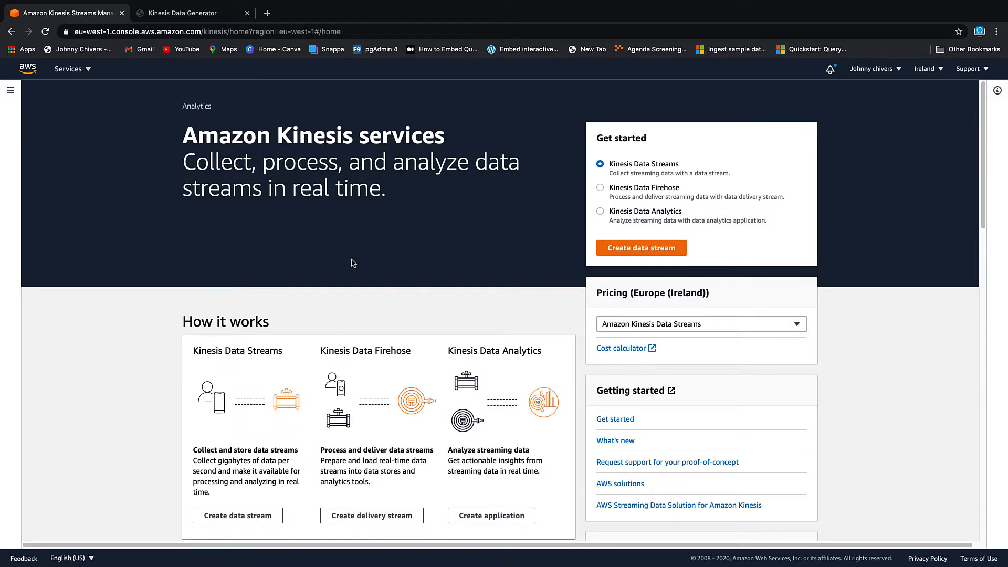
mouse_move(371, 310)
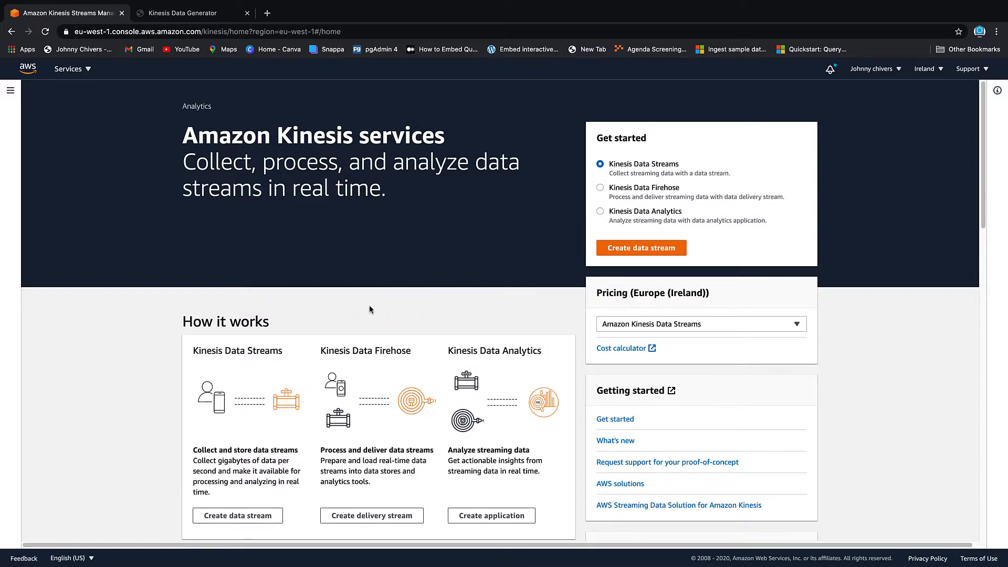
mouse_move(241, 364)
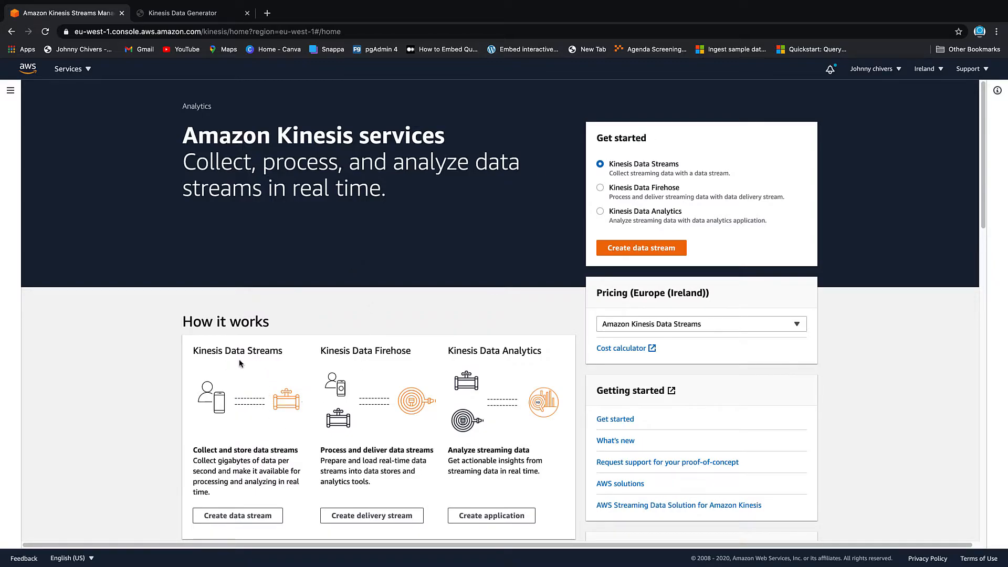
scroll("down", 3)
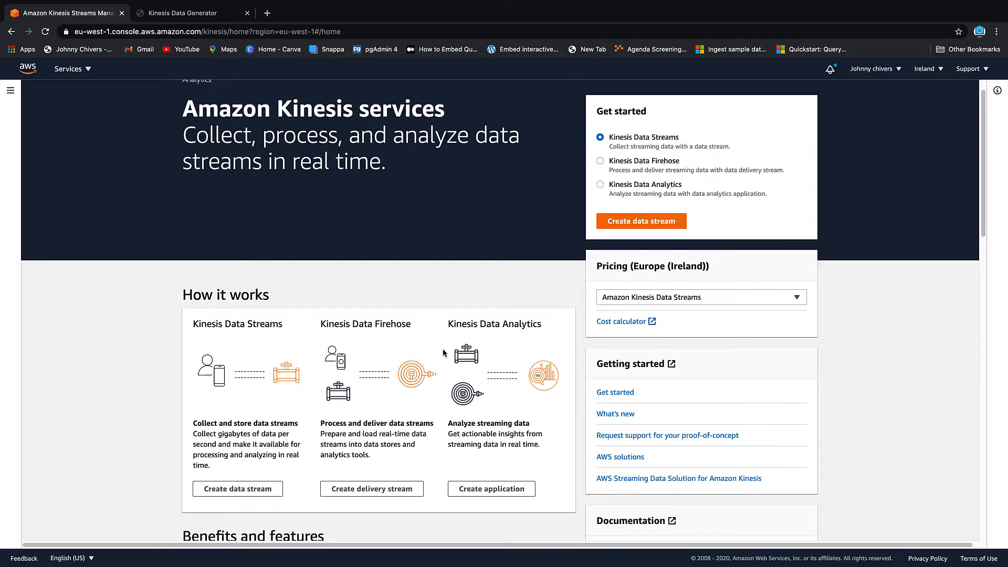
mouse_move(223, 350)
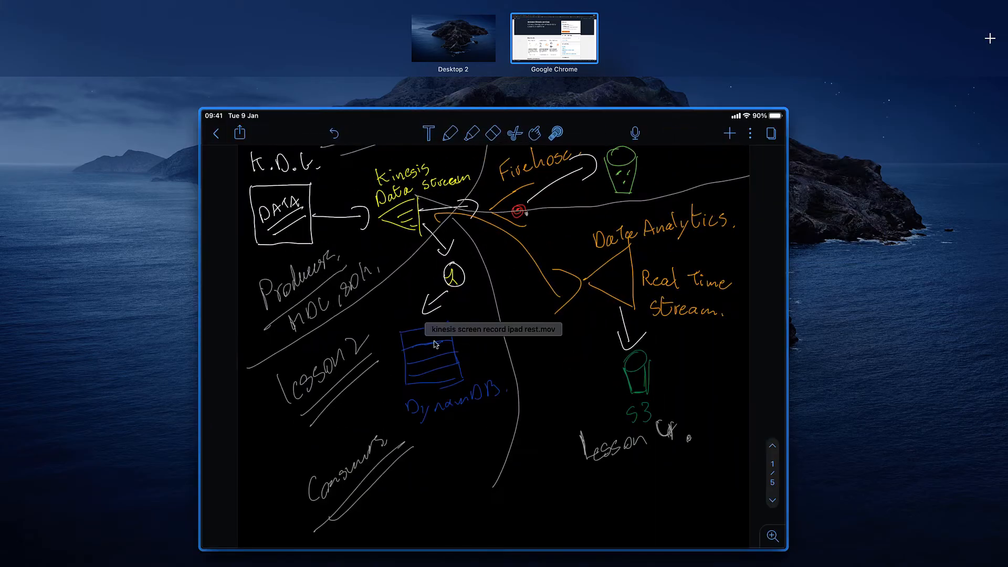
mouse_move(452, 255)
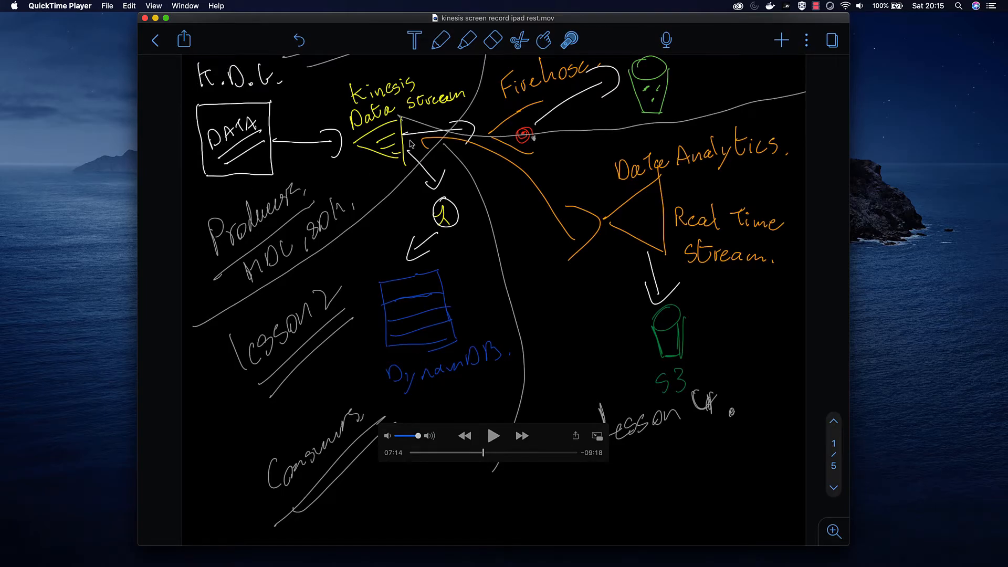
mouse_move(396, 184)
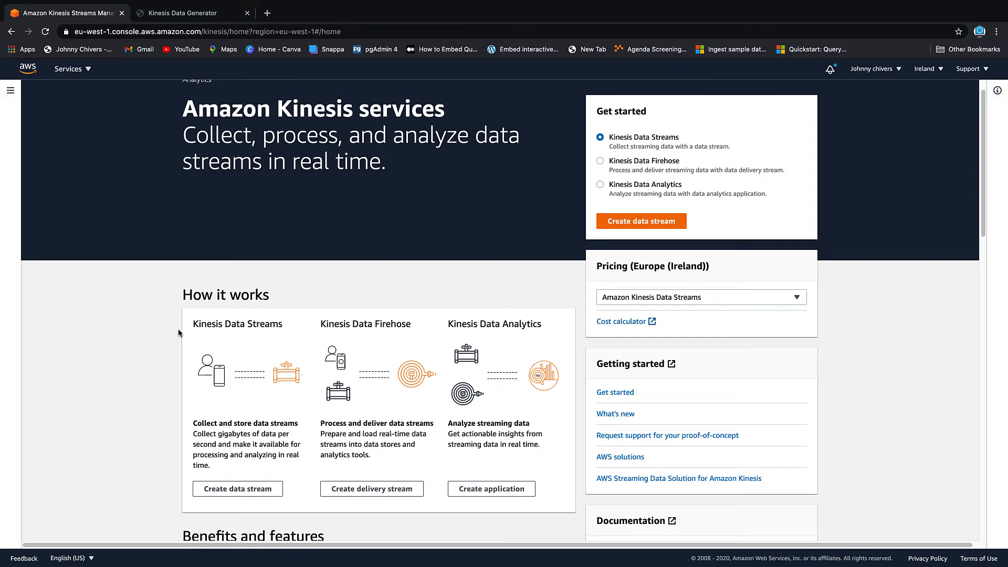
mouse_move(227, 382)
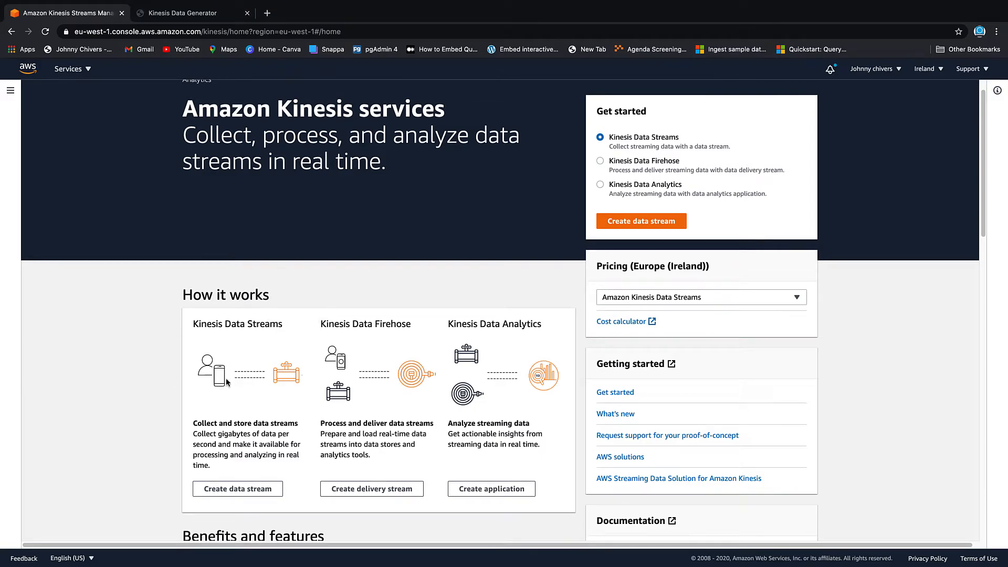
mouse_move(499, 379)
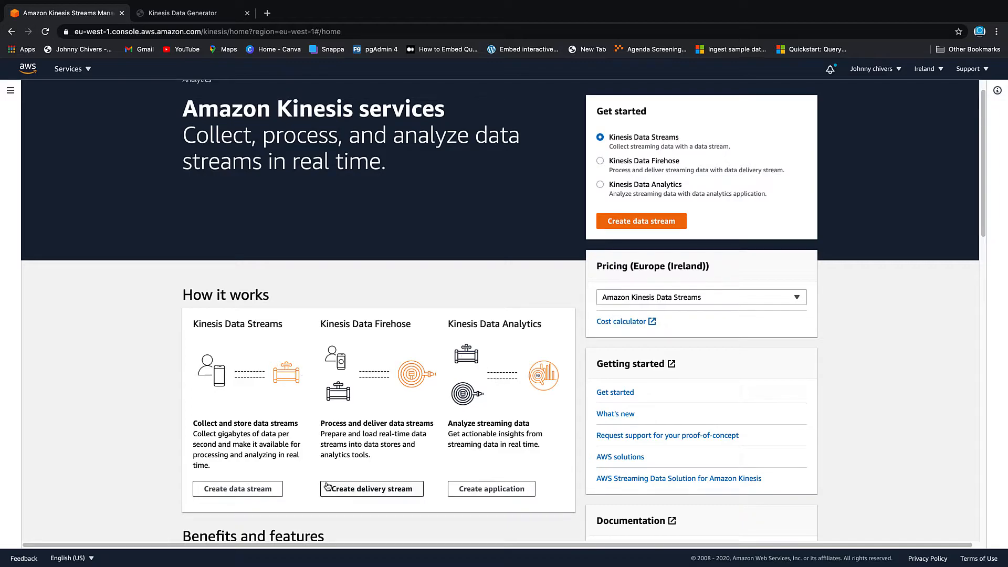
mouse_move(363, 341)
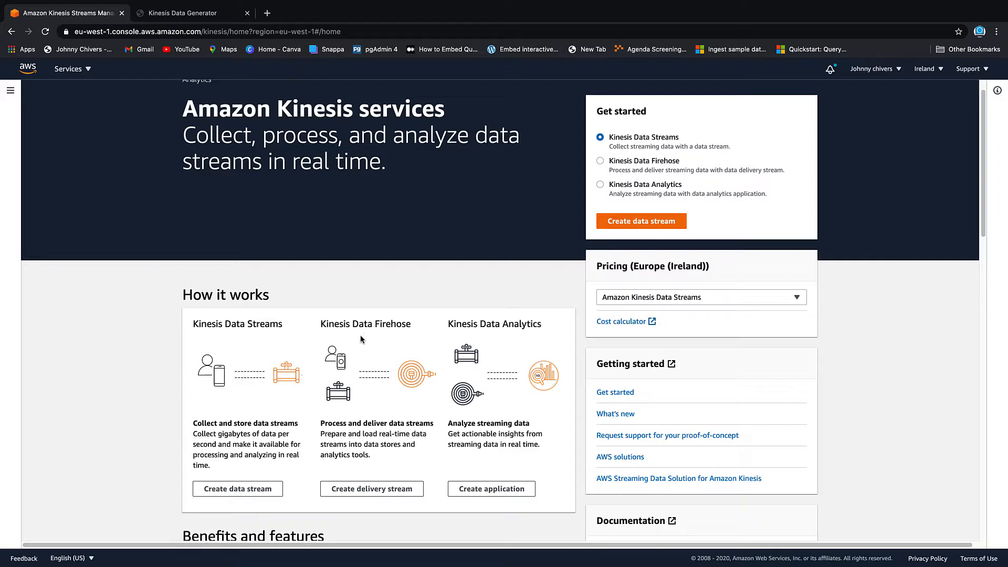
mouse_move(548, 341)
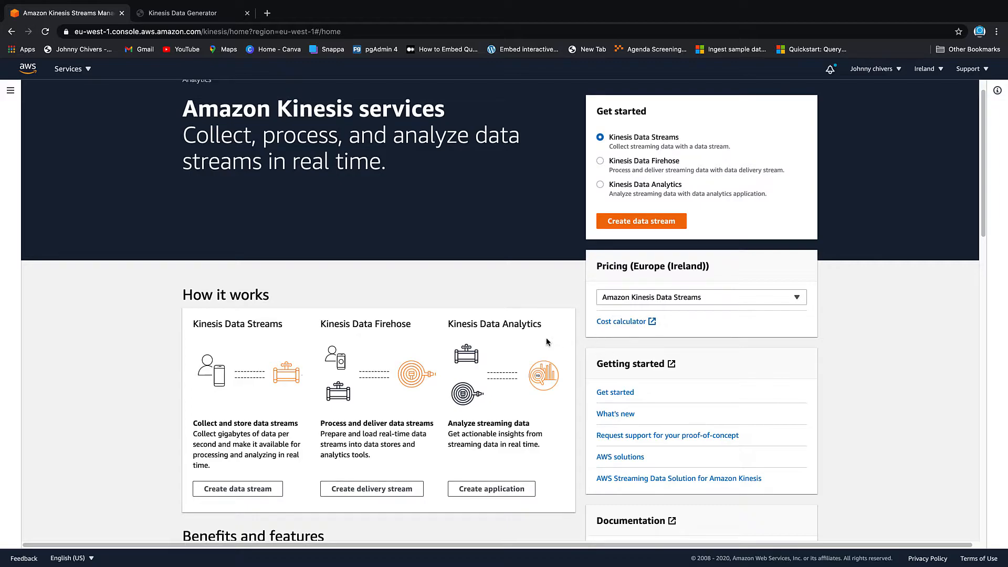
mouse_move(250, 495)
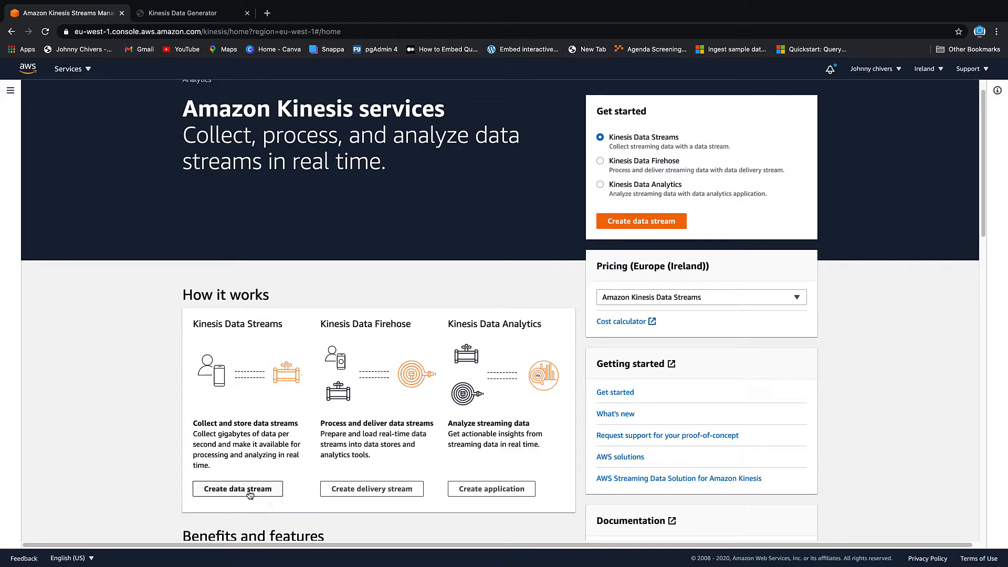
Choose Create data stream under Kinesis Data Streams
left_click(238, 488)
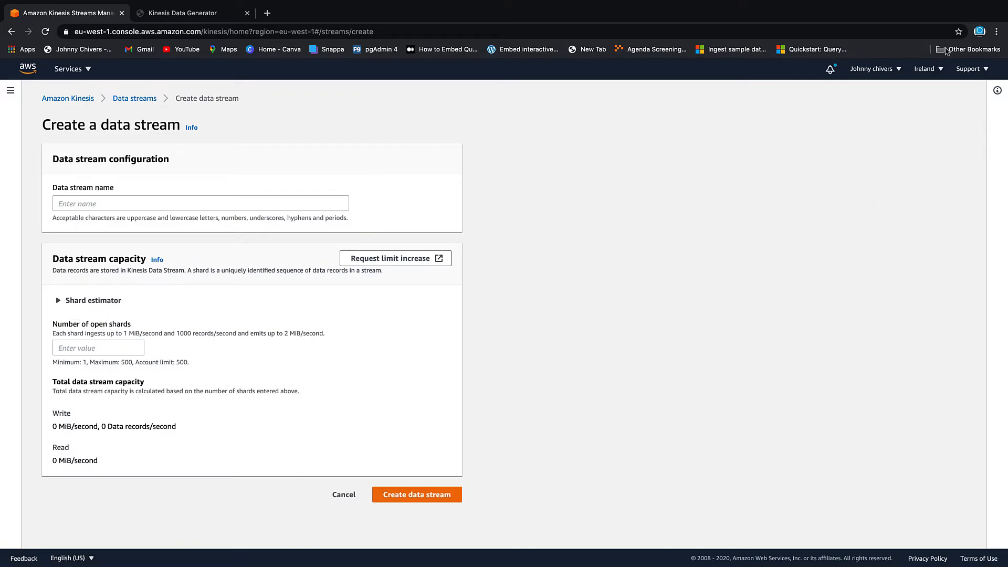
Name the stream real-time-stream-kinesis-data-streams and set open shards to 1
left_click(926, 69)
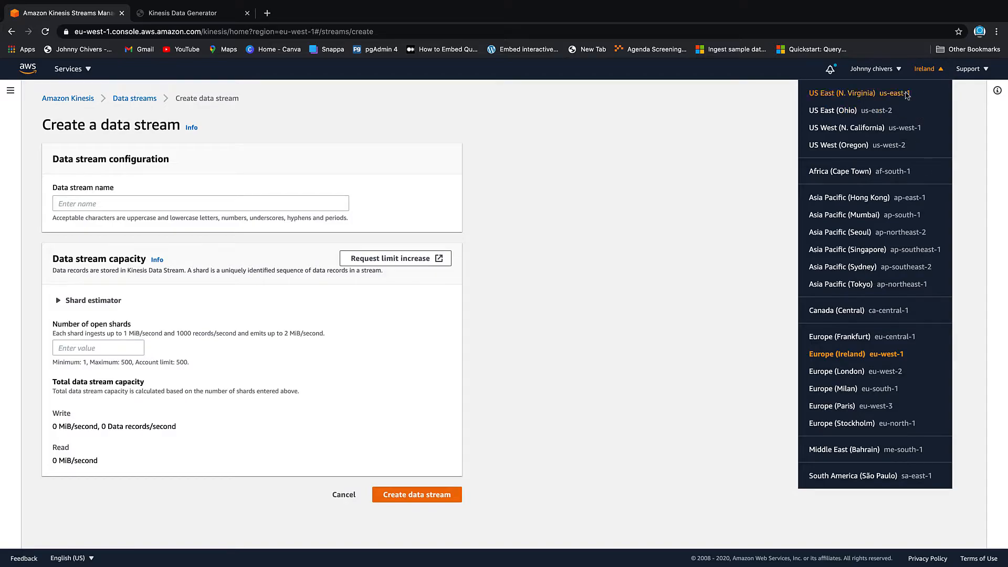
mouse_move(887, 325)
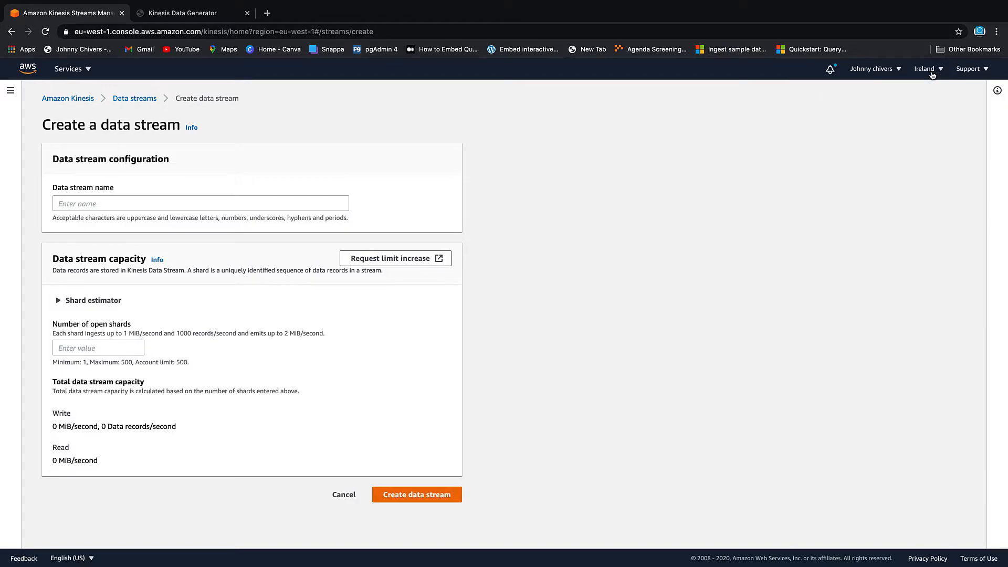
mouse_move(218, 194)
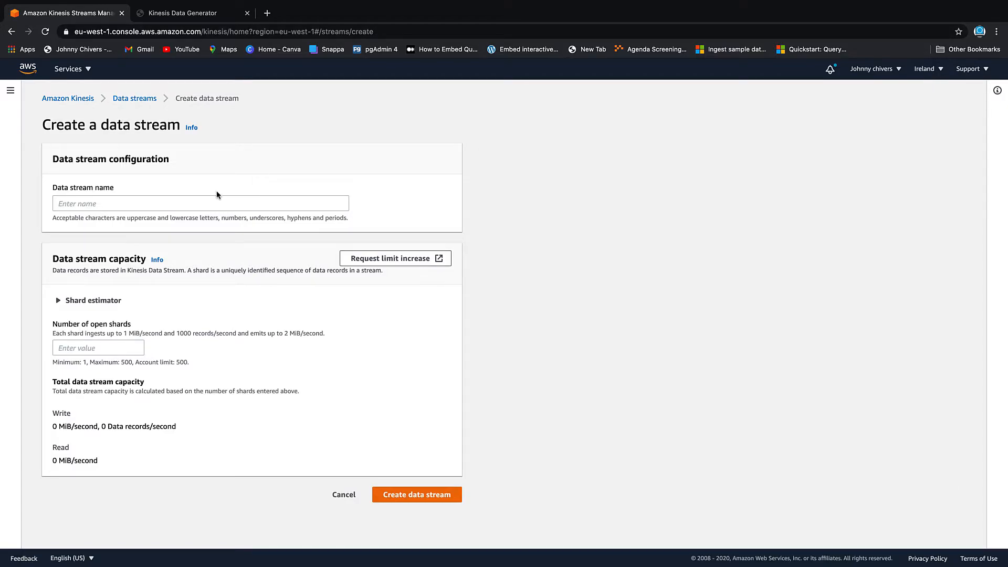
left_click(219, 204)
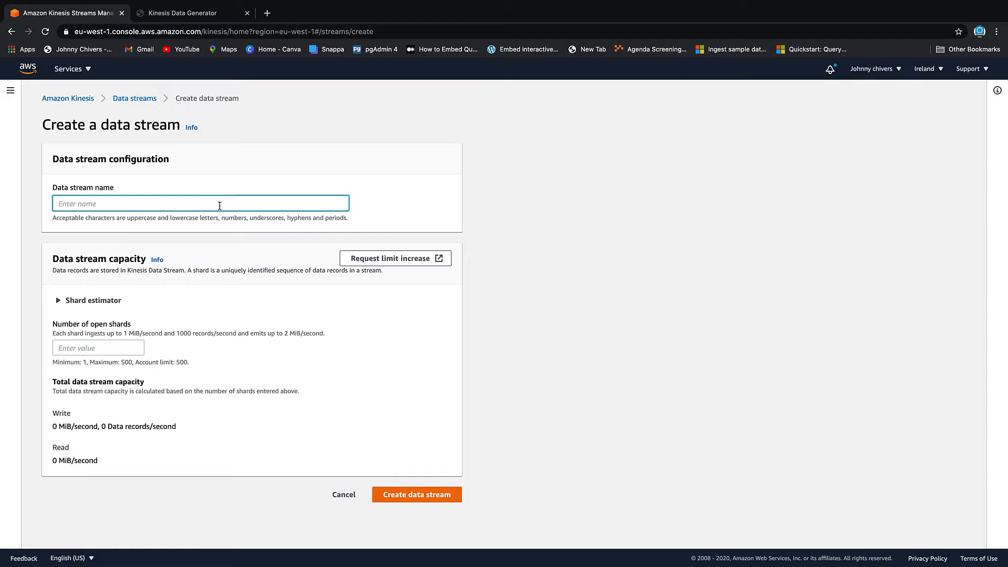
type("real-time-stream-")
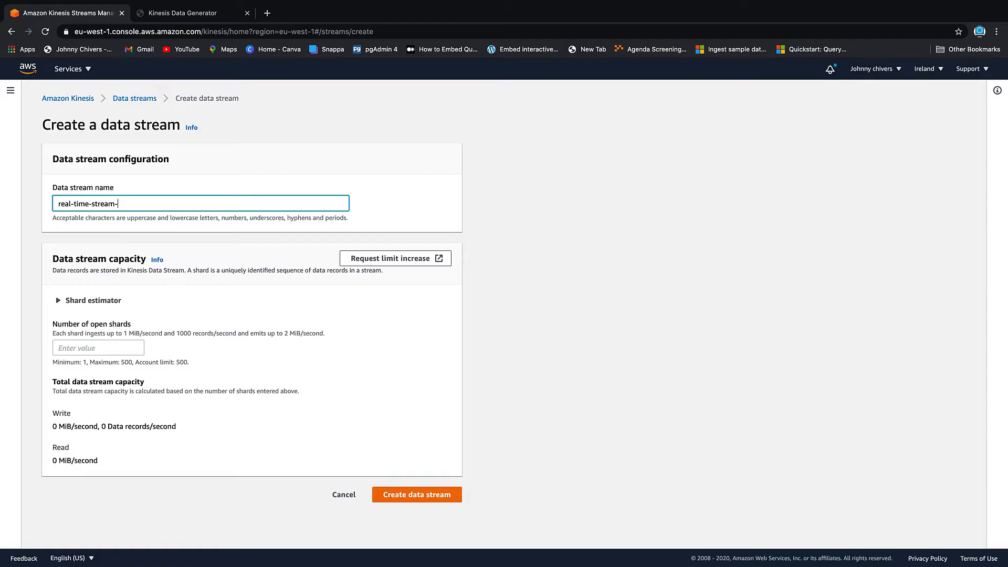
type("kinesis-data-a")
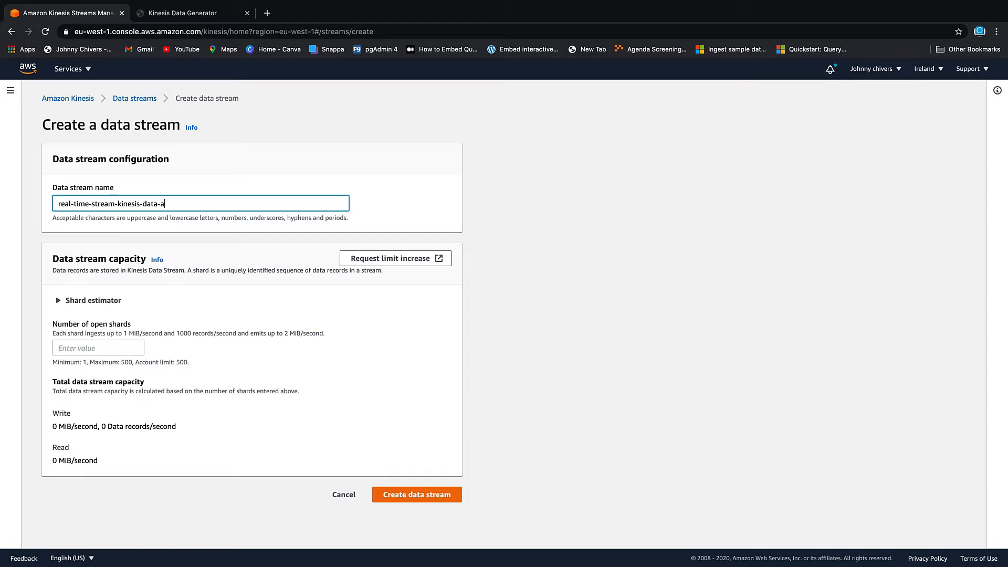
key("Backspace")
type("streams")
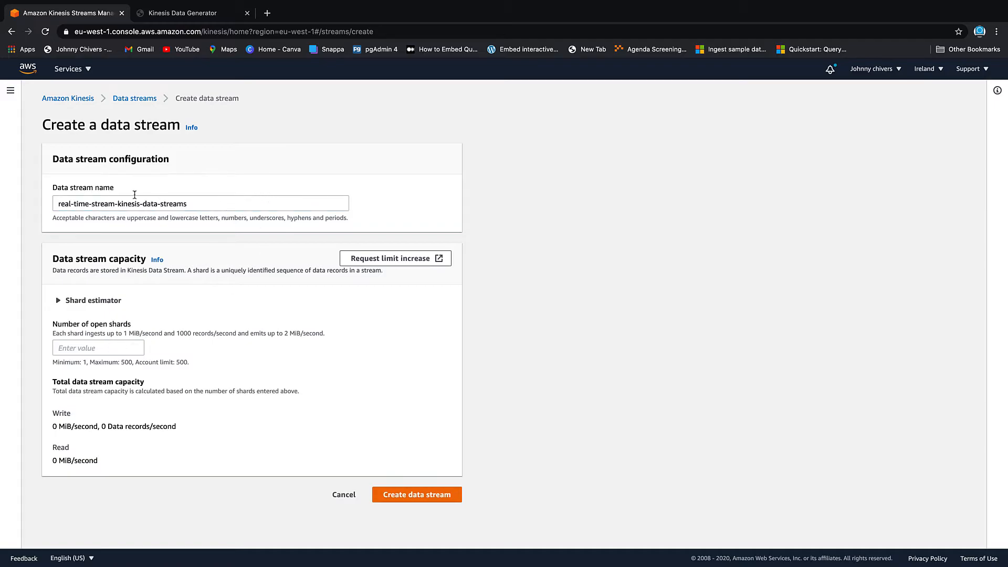
mouse_move(108, 347)
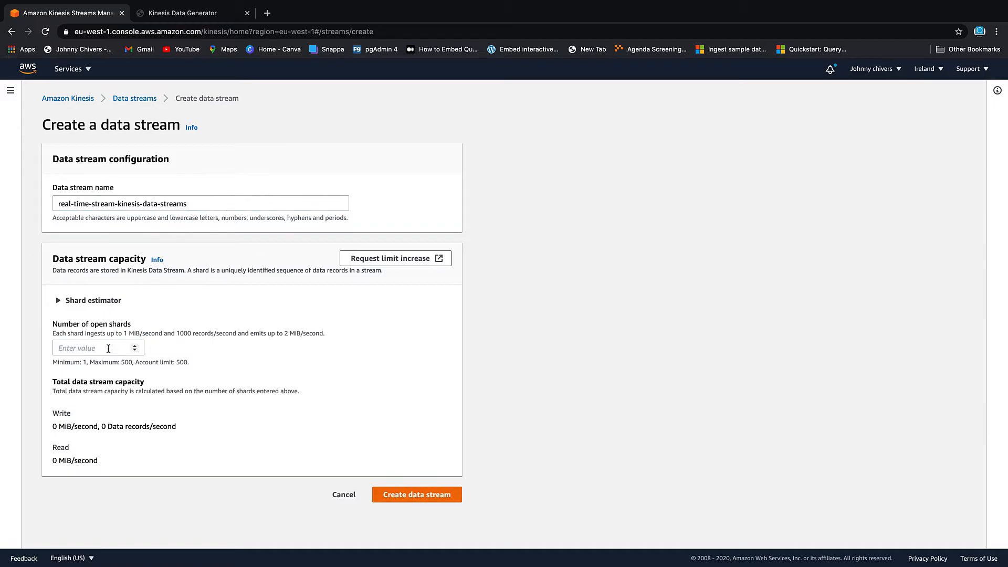
left_click(94, 347)
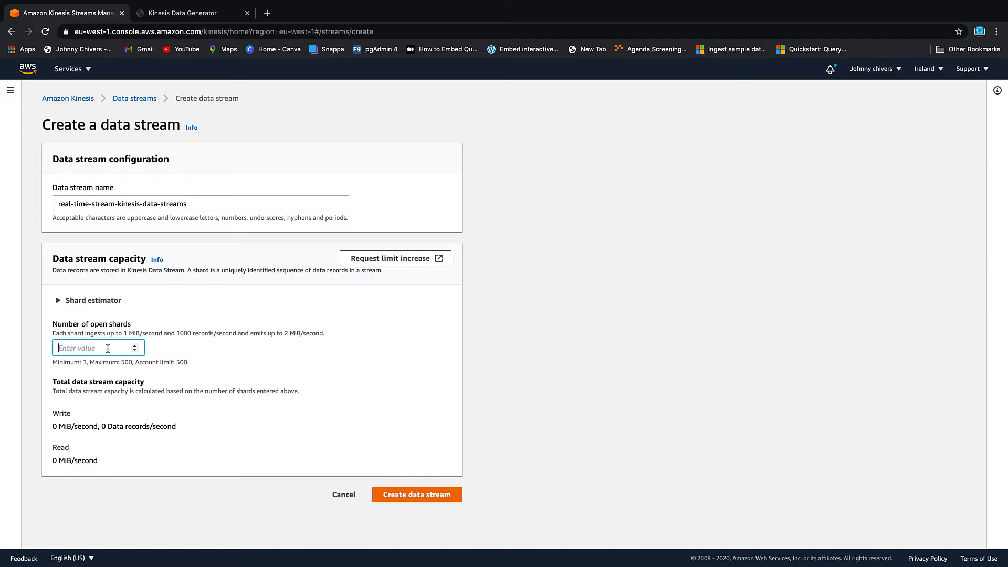
type("1")
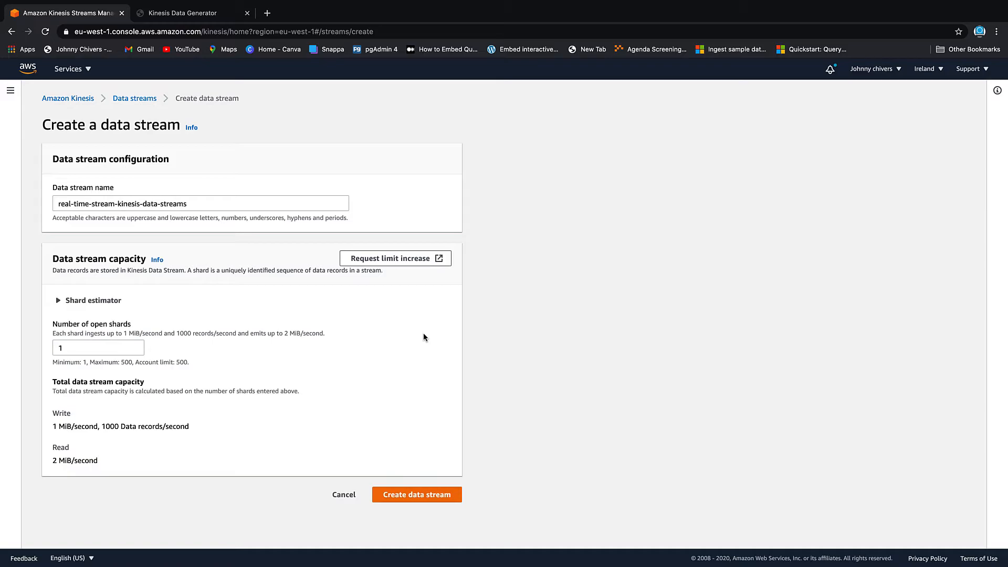
mouse_move(61, 437)
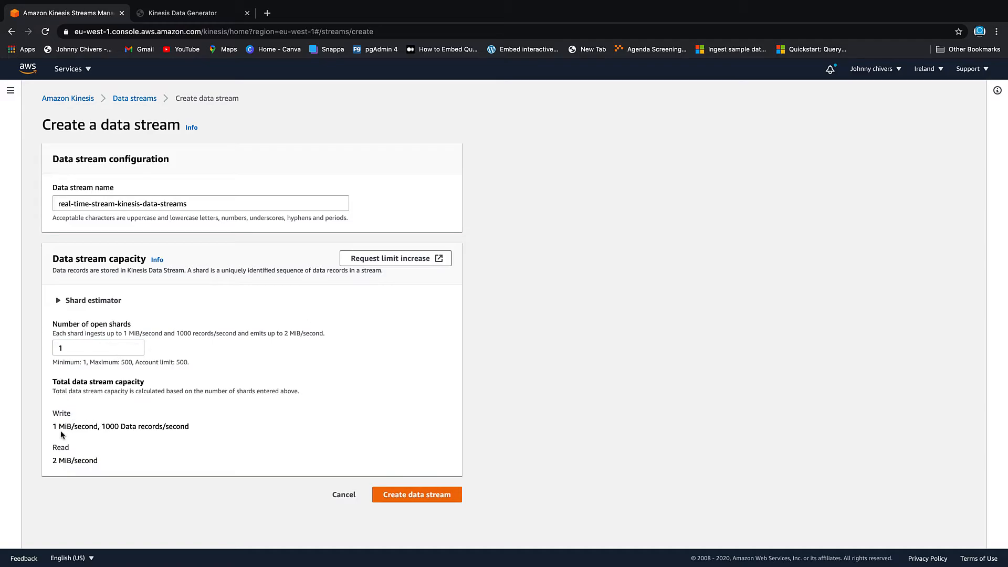
mouse_move(108, 453)
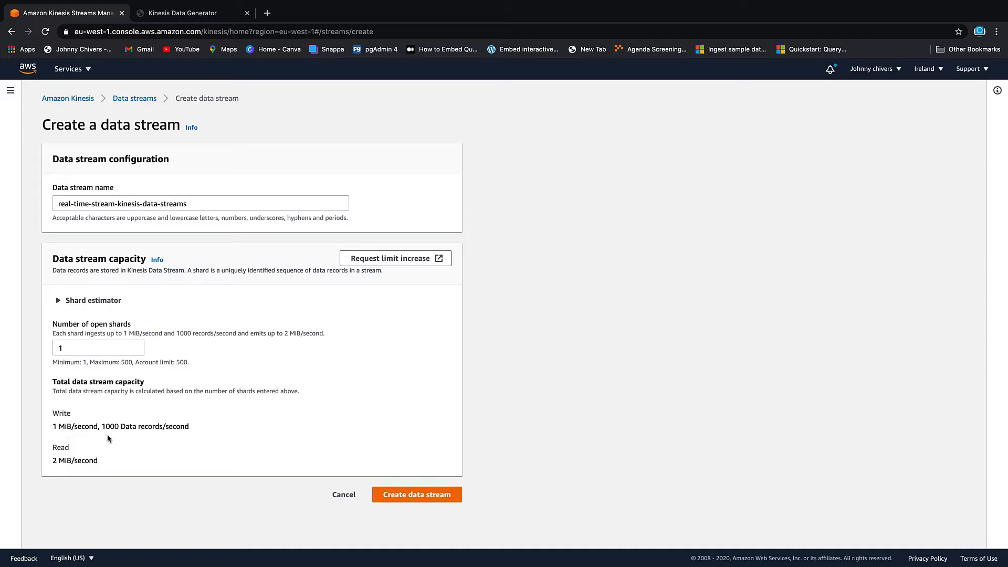
mouse_move(51, 484)
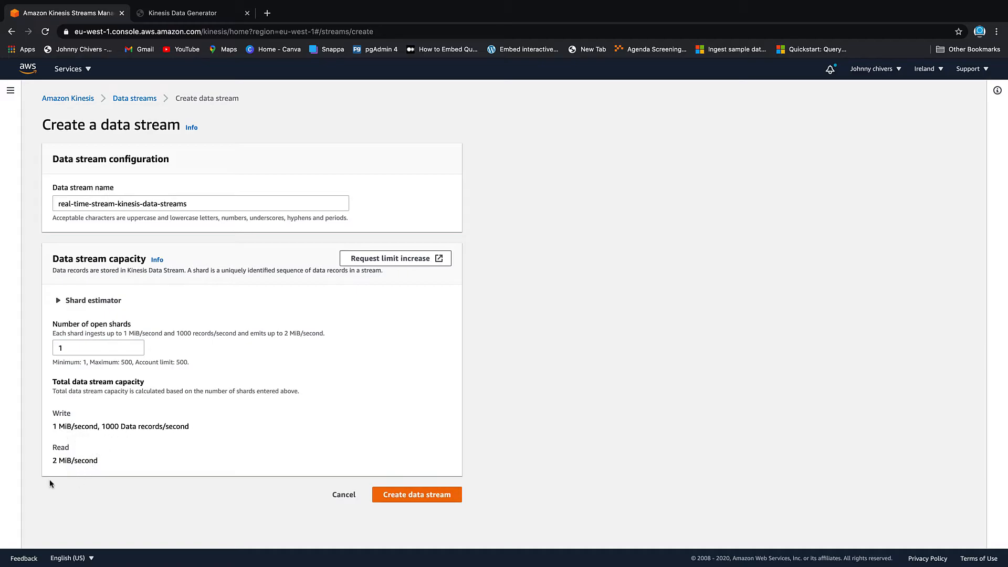
mouse_move(415, 495)
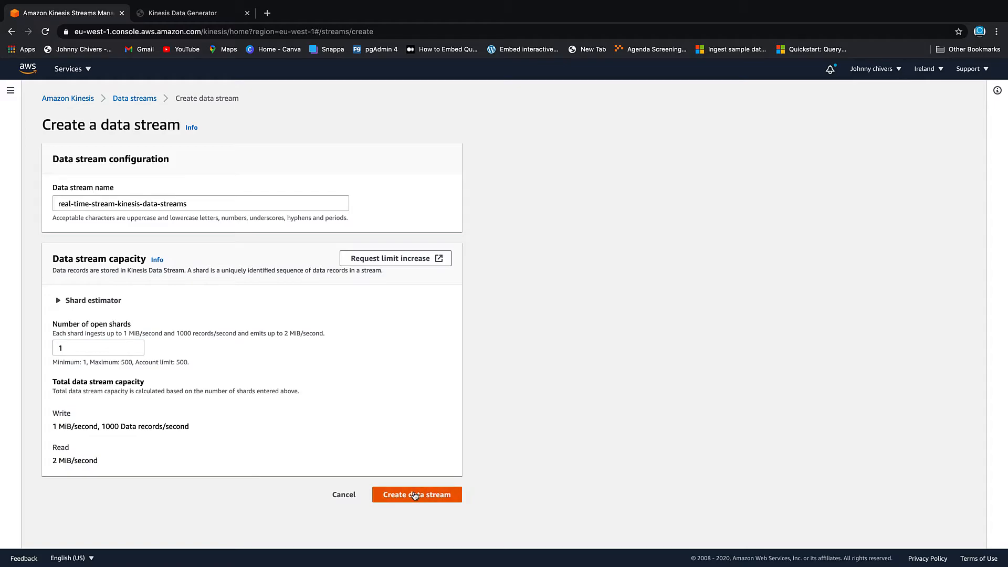
Submit the form to create the data stream with these settings
left_click(417, 495)
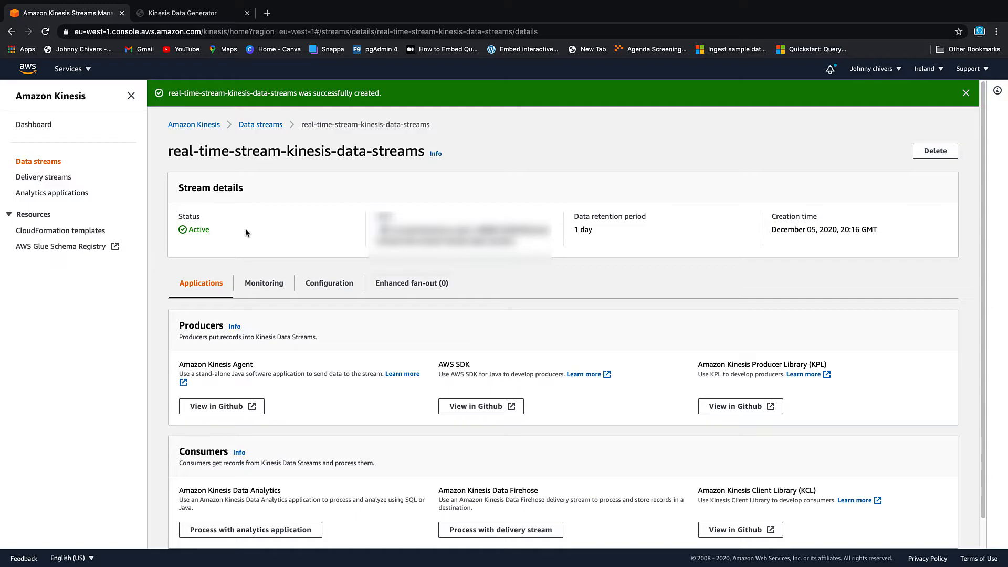
mouse_move(196, 14)
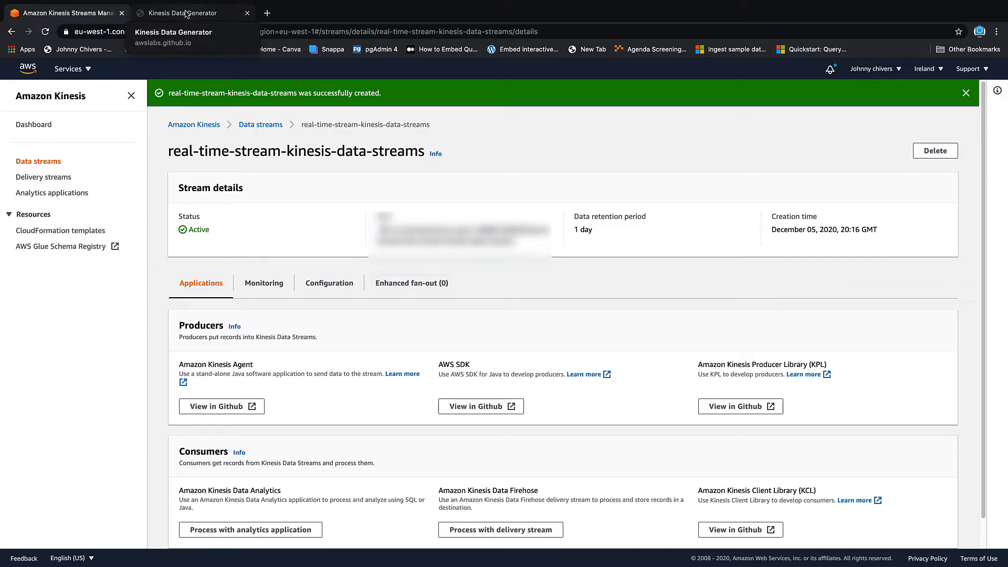
Switch to the Kinesis Data Generator tab and select its web address
left_click(186, 13)
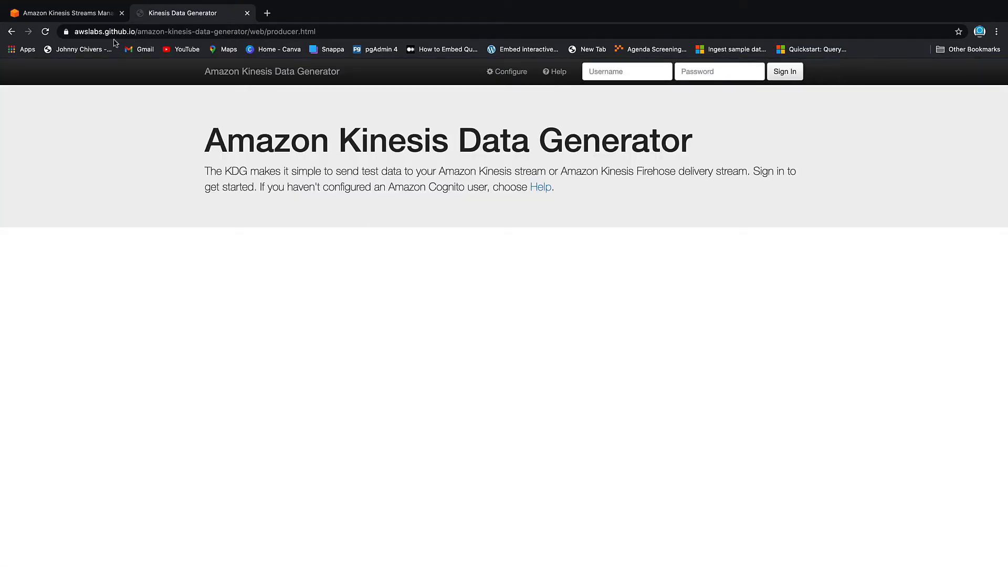
left_click(187, 32)
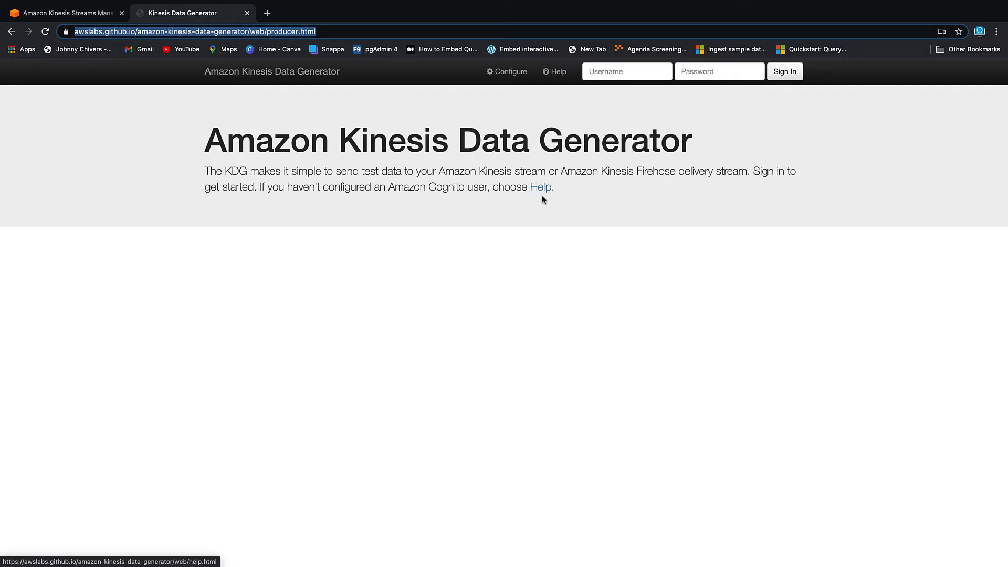
mouse_move(541, 194)
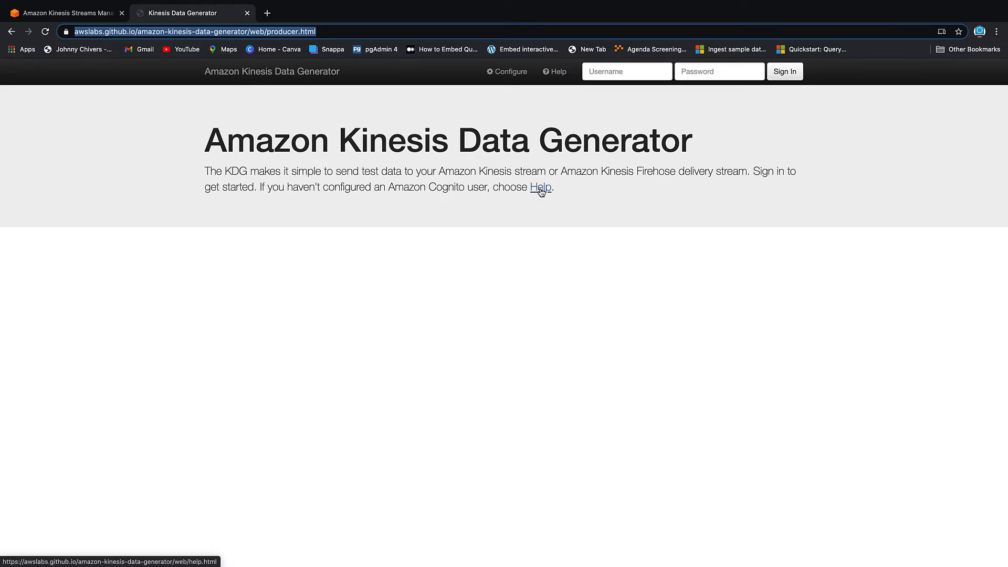
Open the generator's Help guide and highlight eu-west-1 (Ireland) among supported regions
left_click(541, 188)
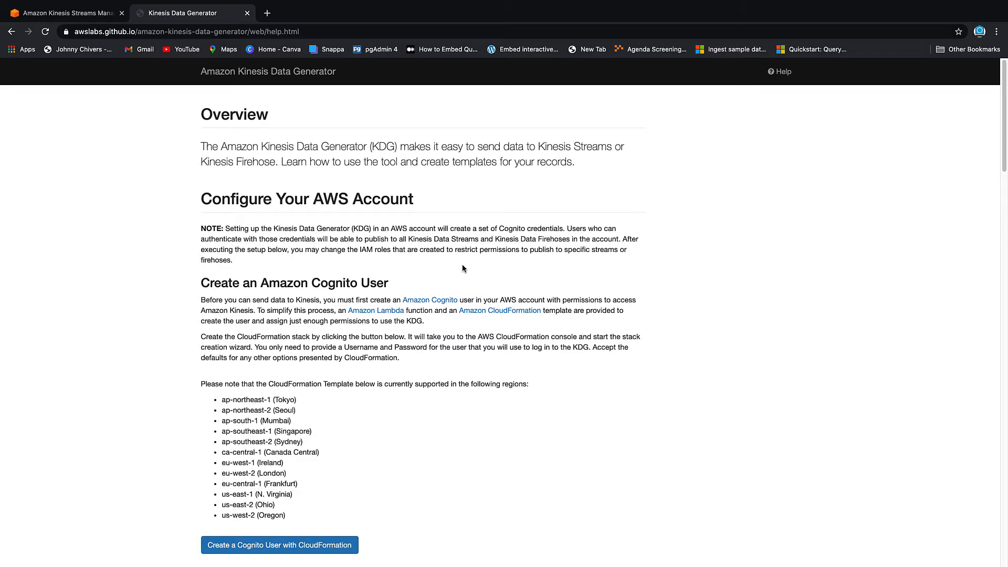
scroll("down", 3)
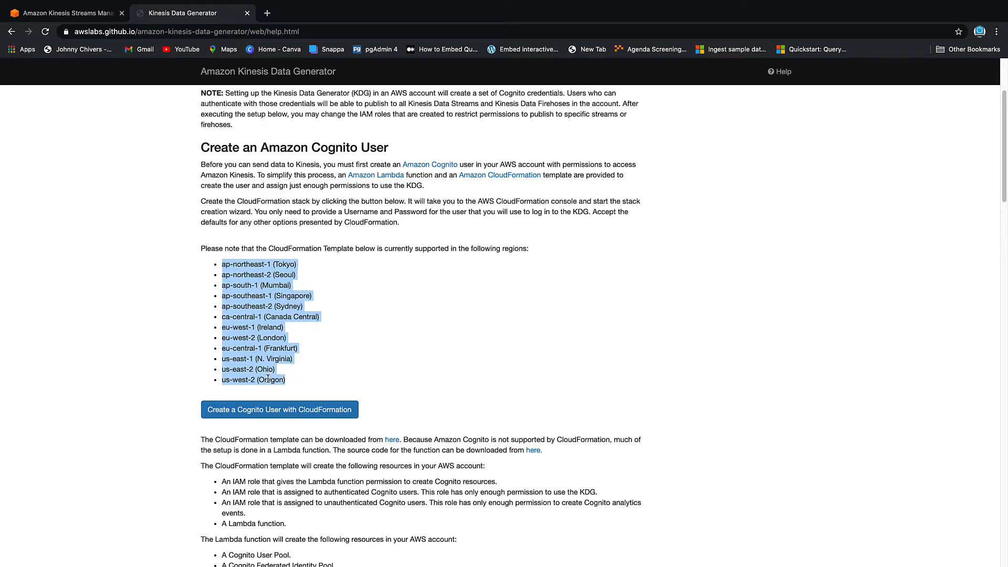
mouse_move(337, 356)
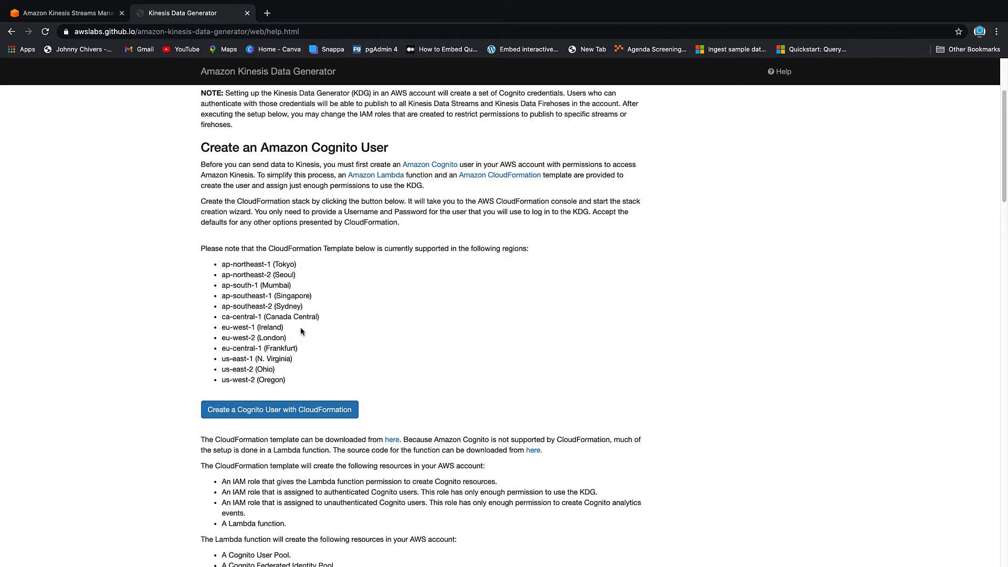
left_click_drag(221, 327, 298, 348)
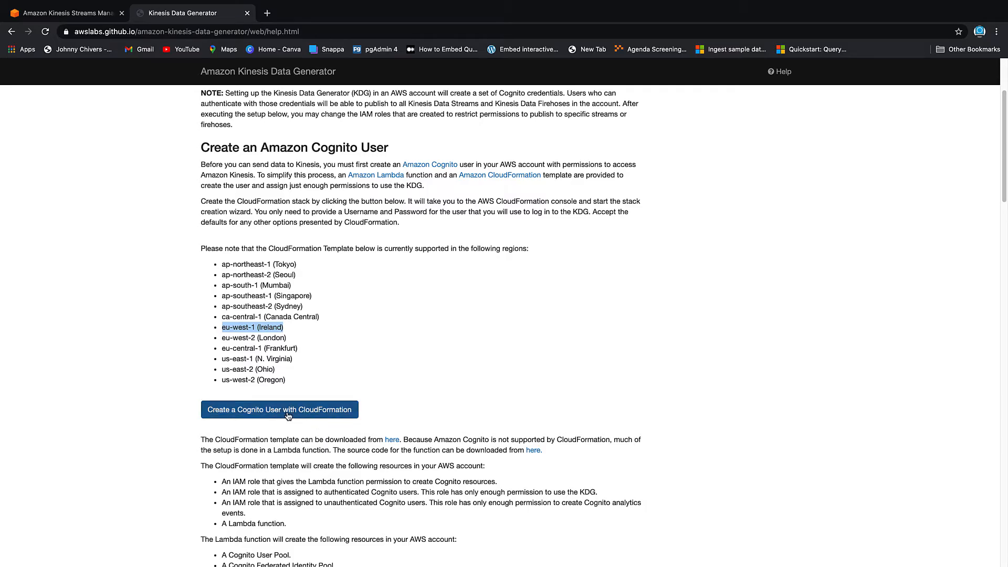
Launch the Cognito user CloudFormation template in Europe (Ireland) and continue to stack details
left_click(280, 410)
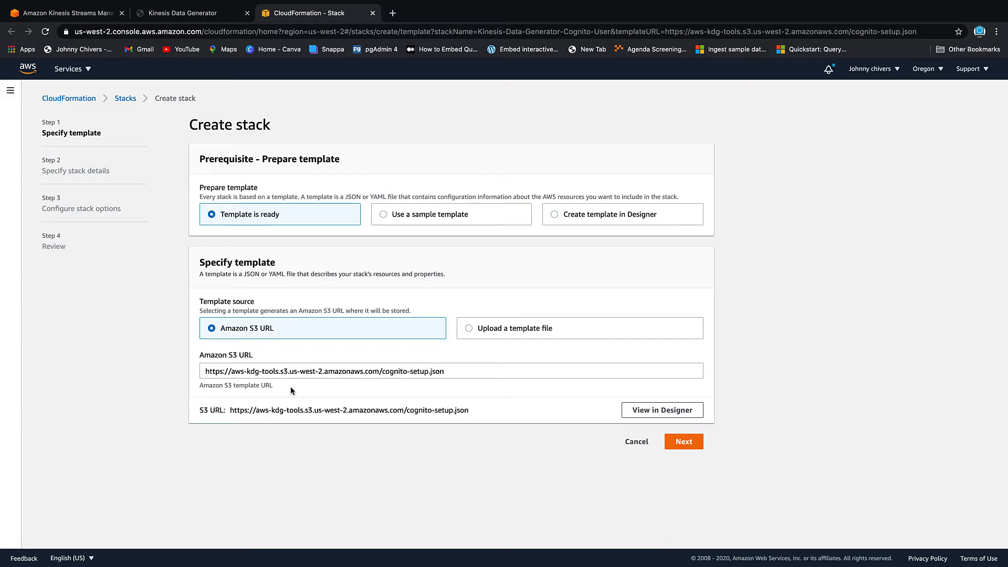
mouse_move(919, 97)
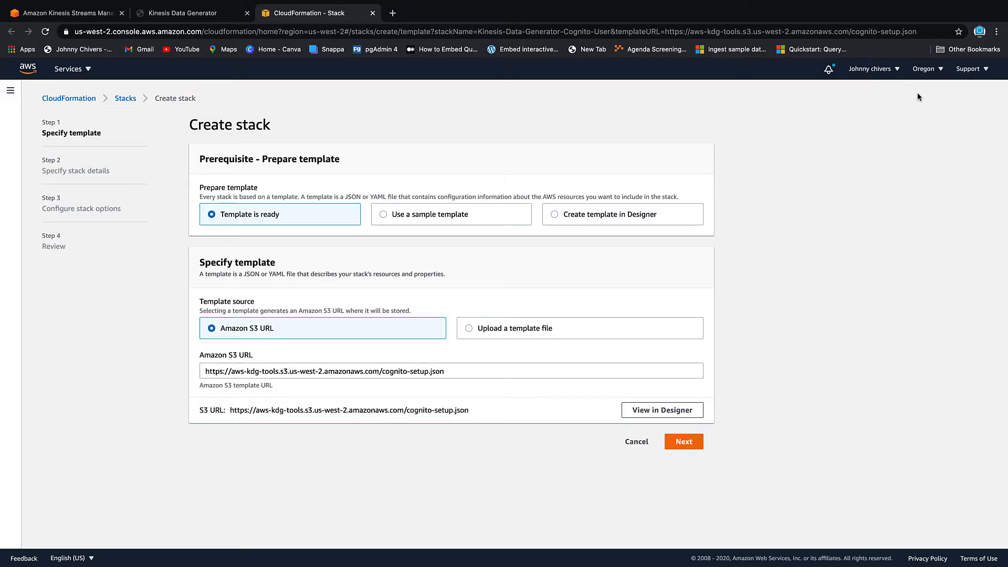
mouse_move(869, 99)
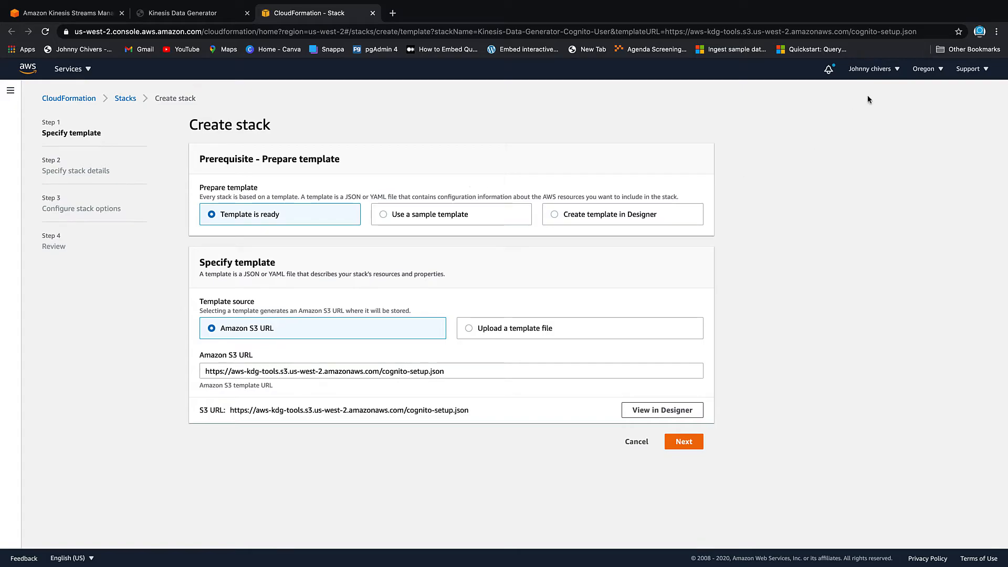
left_click(924, 69)
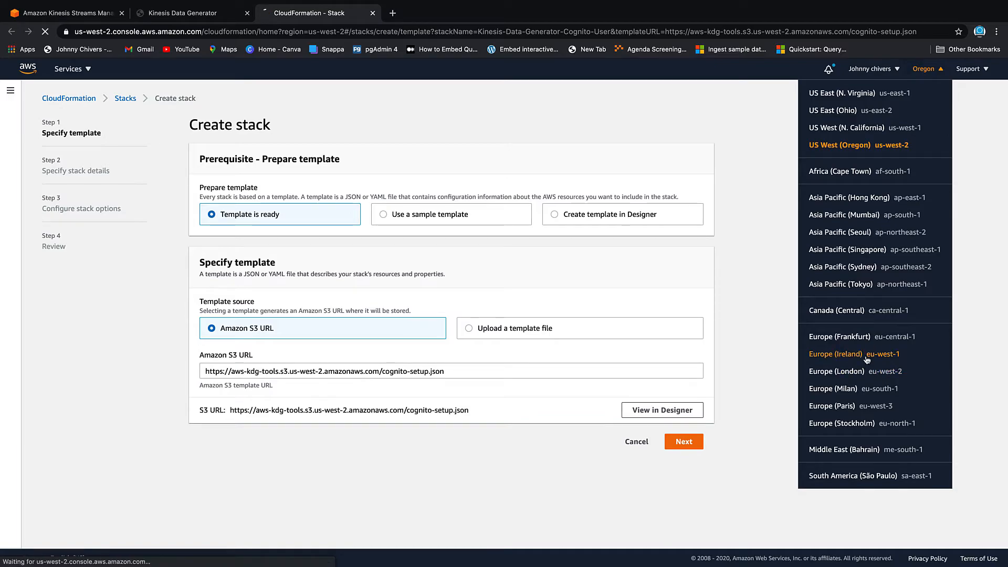
left_click(836, 354)
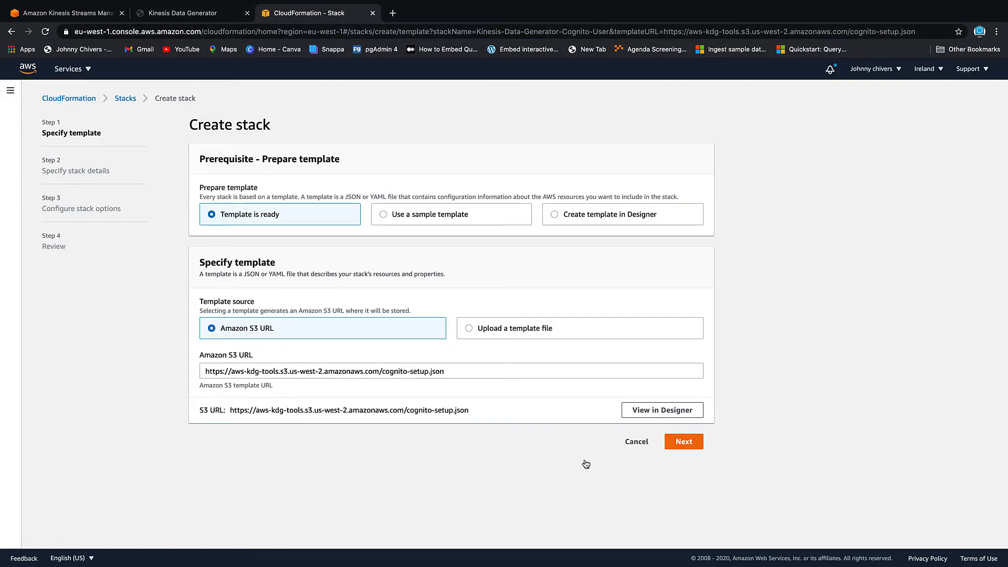
left_click(683, 441)
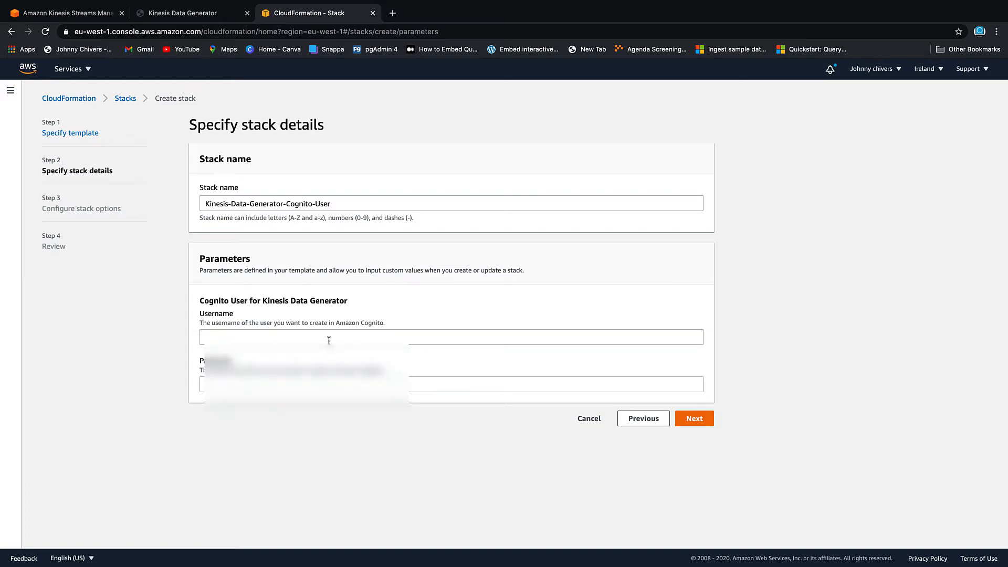
Enter 'johnny' as the Cognito username and fill in the password
type("j")
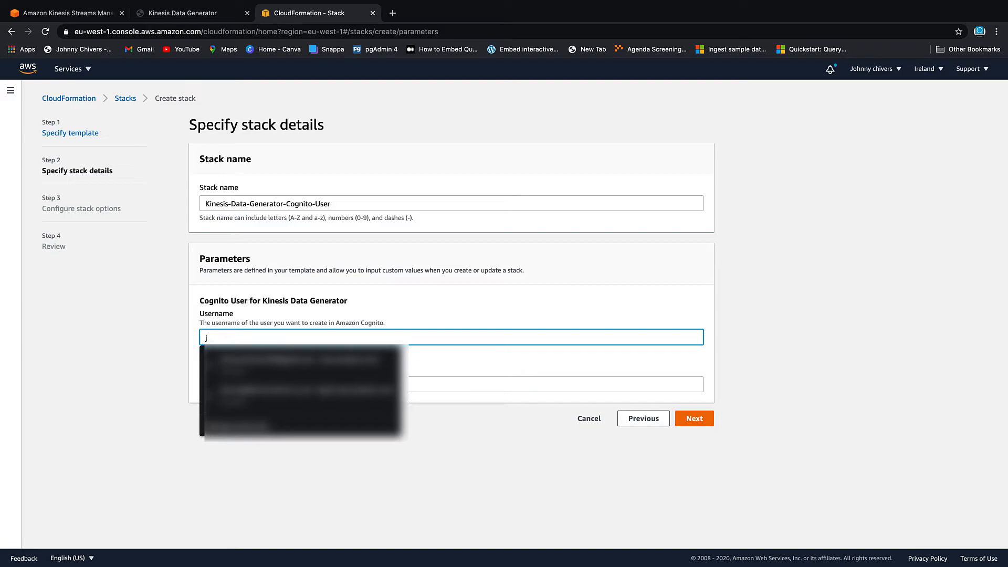
type("ohnny")
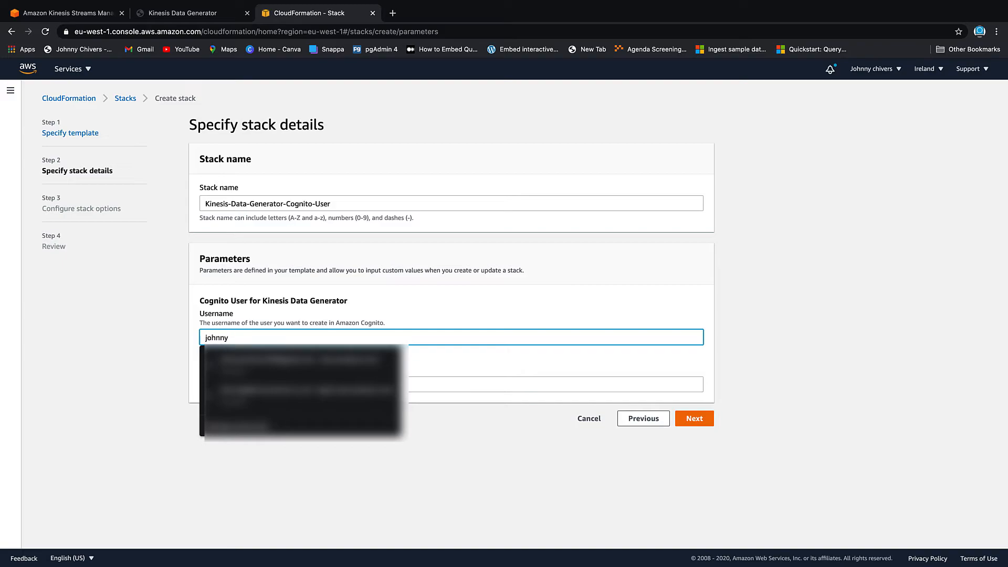
left_click(445, 392)
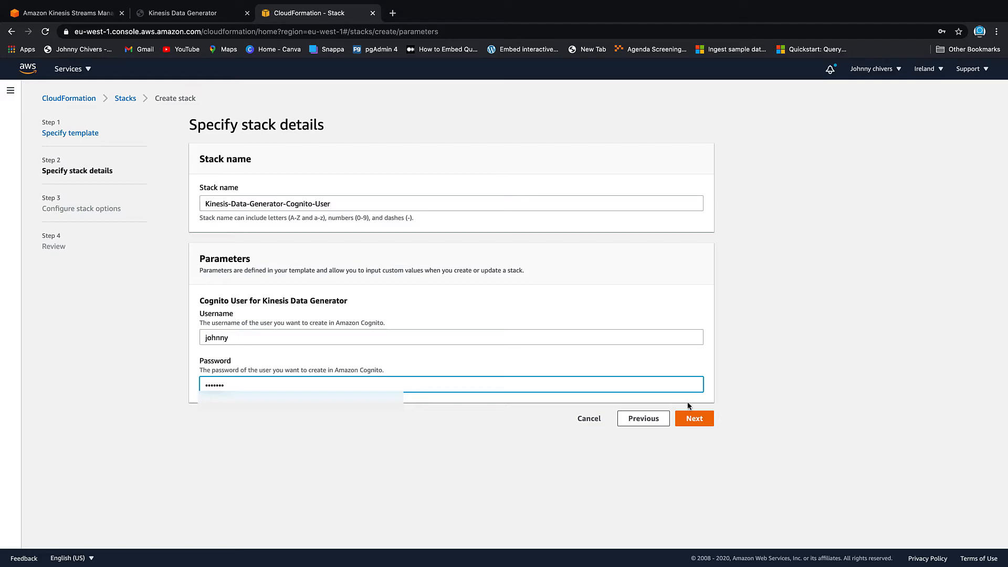
Dismiss the password warning and set the stack's IAM role to CloudFormation_full_access
left_click(694, 419)
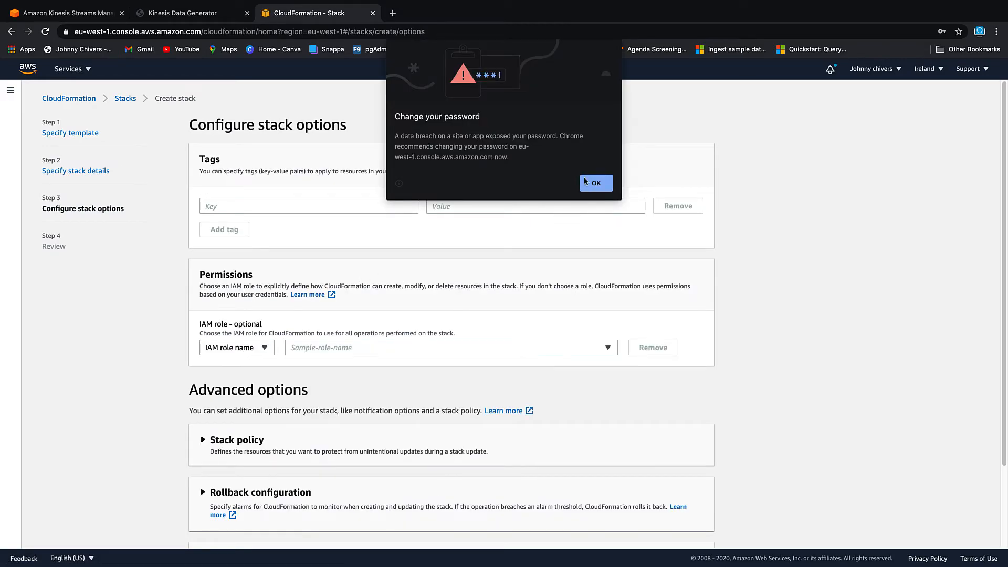
left_click(596, 182)
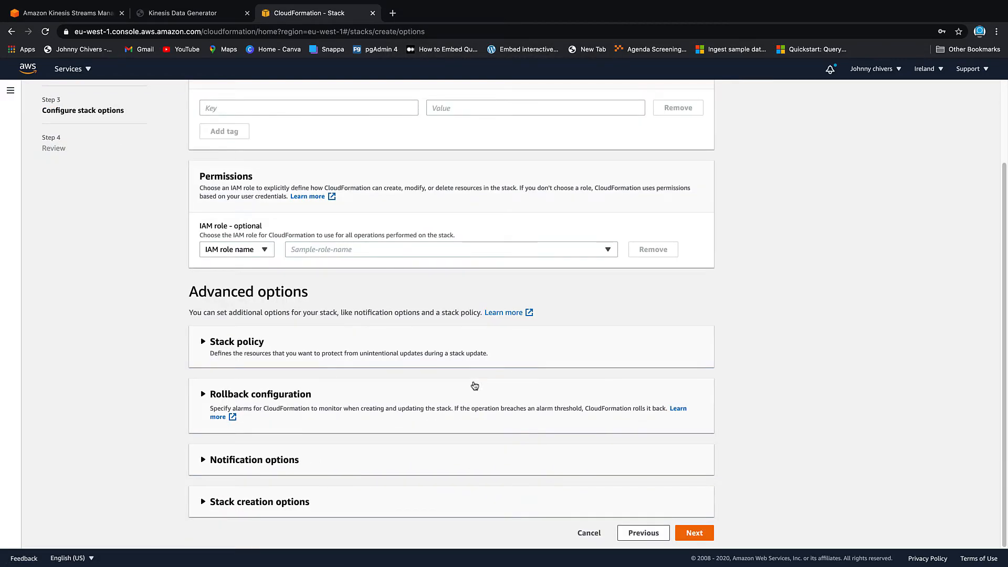
mouse_move(340, 332)
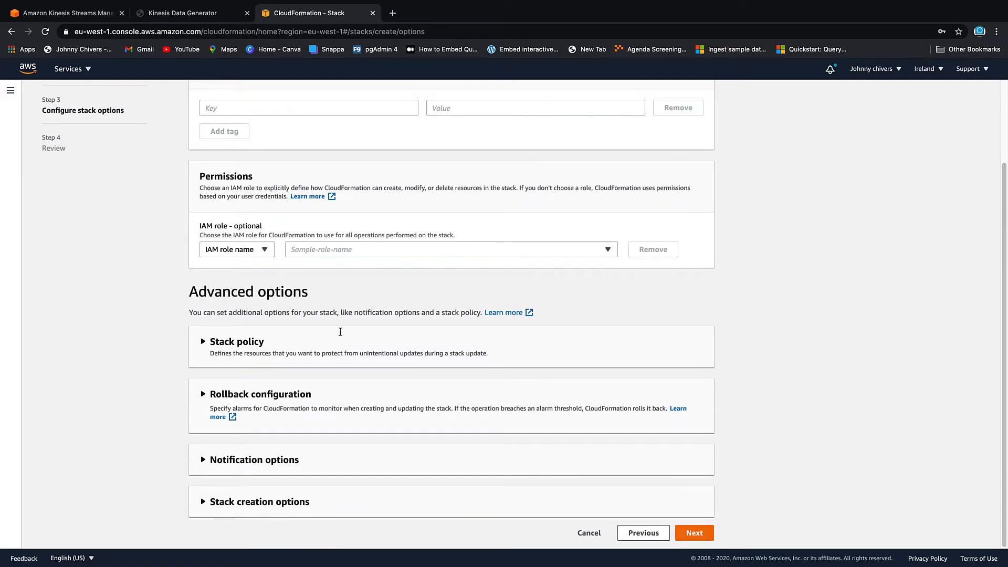
left_click(450, 250)
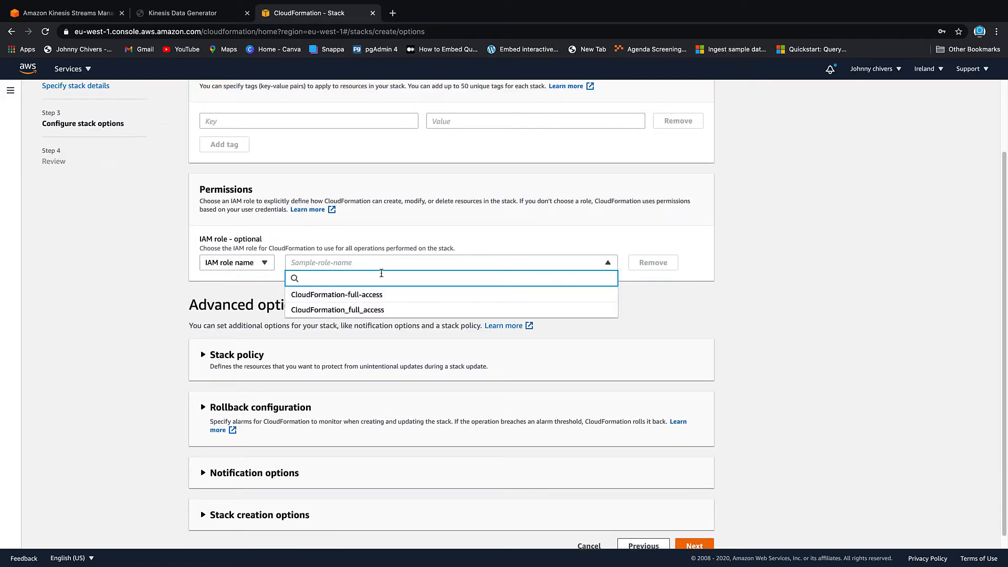
left_click(337, 310)
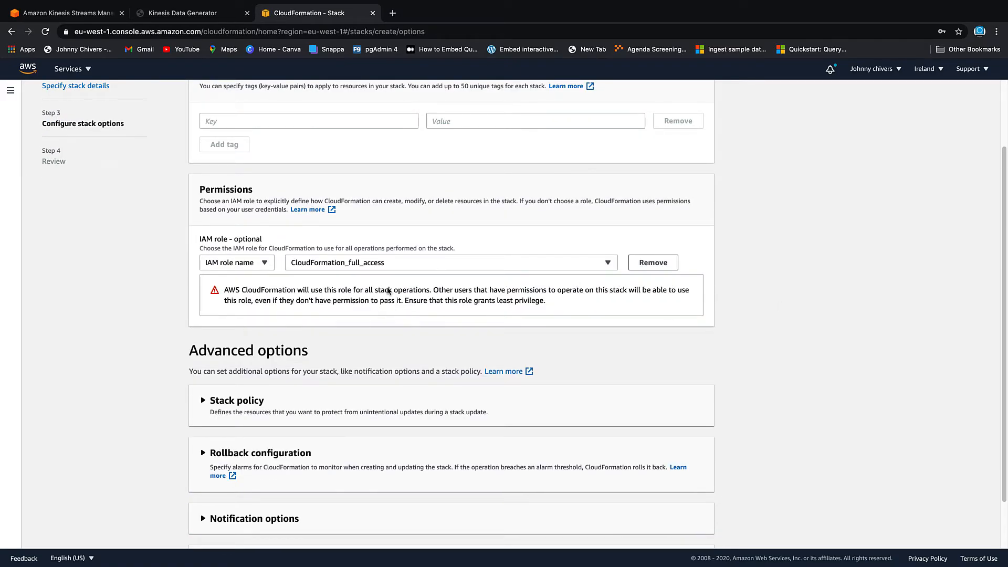
On review, acknowledge IAM resource creation and create the Cognito user stack
scroll("down", 3)
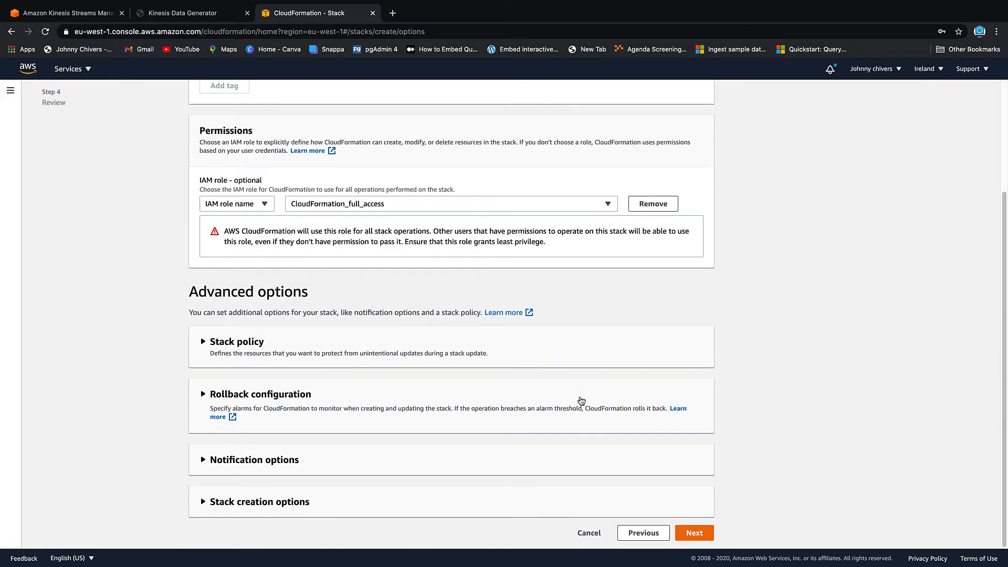
left_click(694, 533)
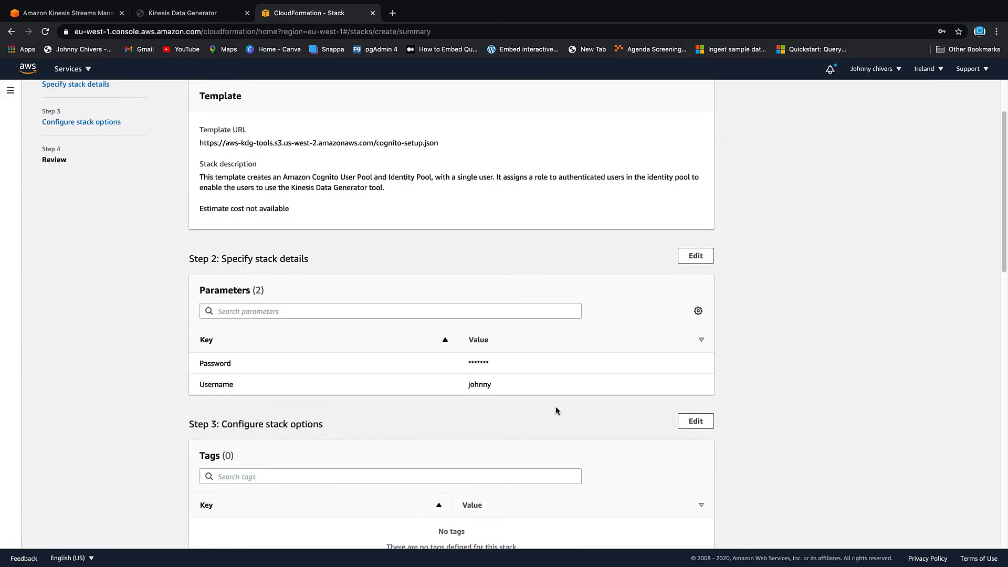
scroll("down", 3)
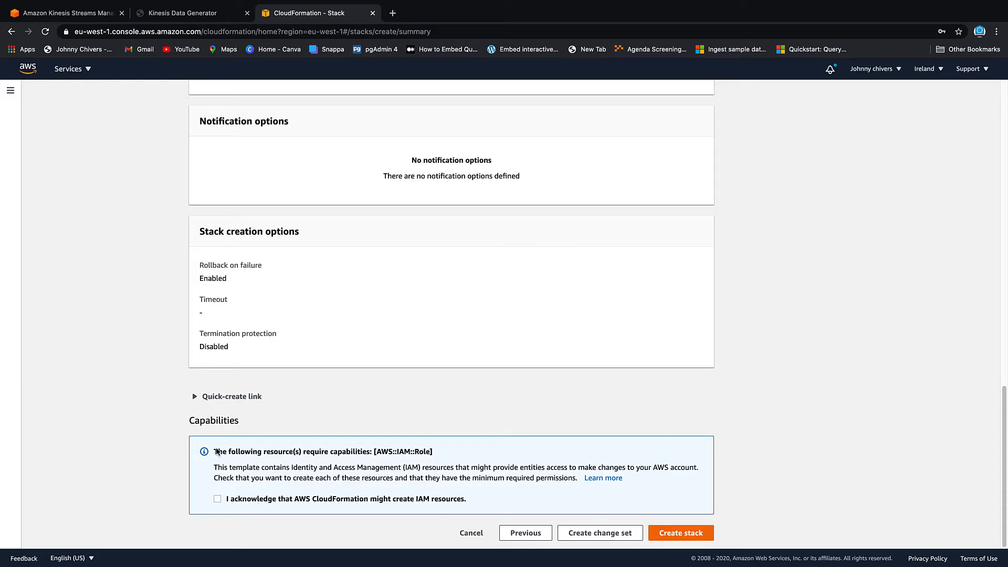
left_click(217, 499)
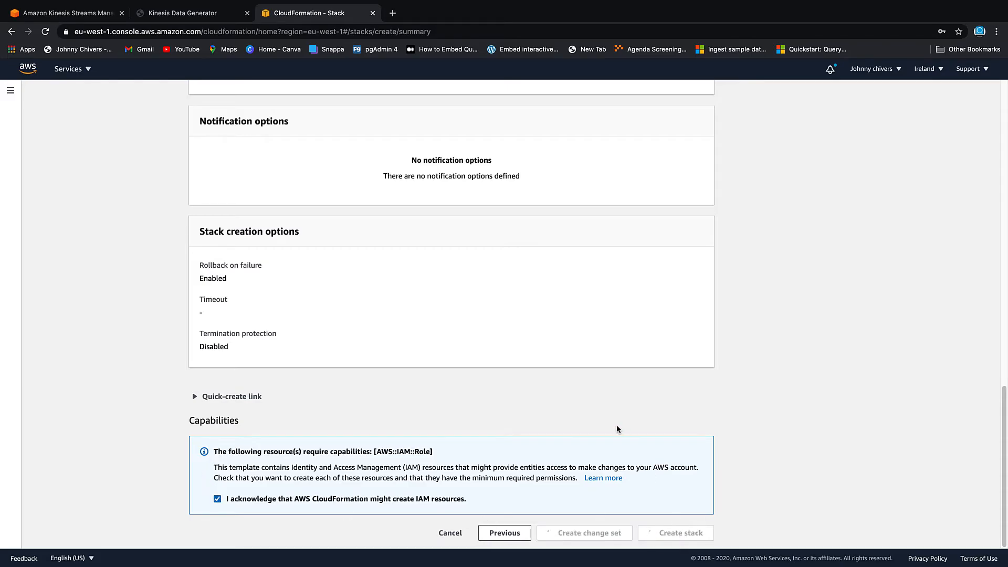
left_click(676, 533)
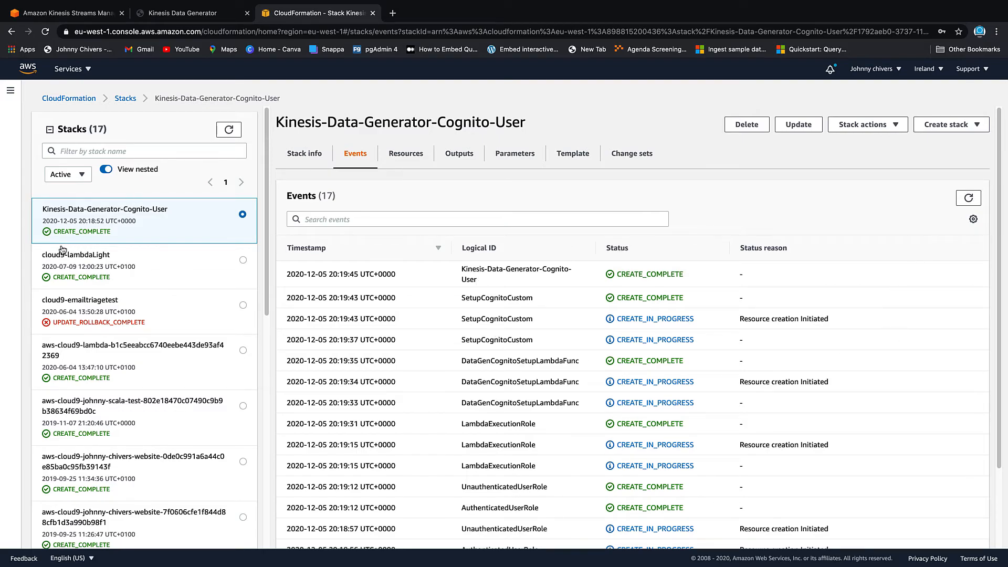
mouse_move(522, 242)
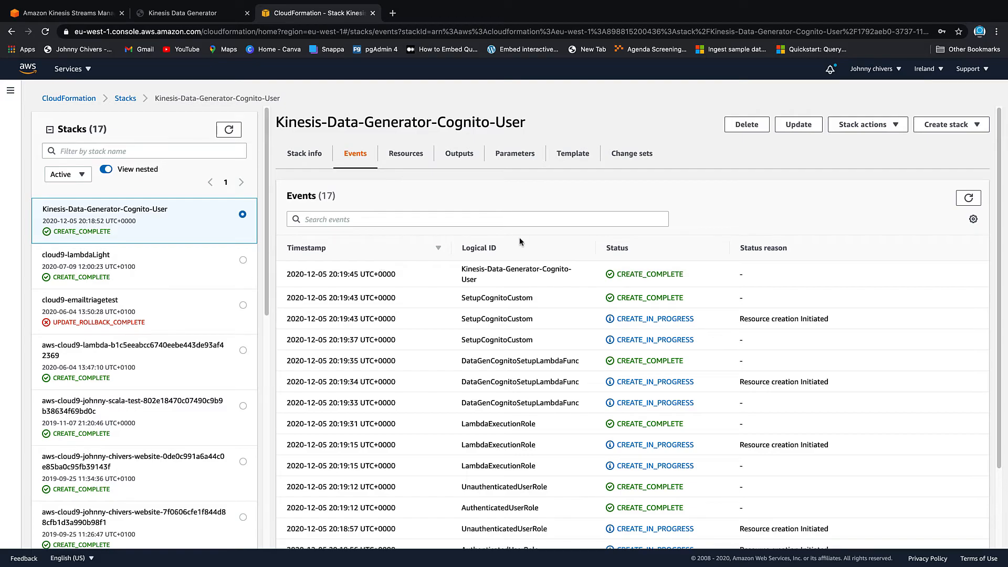
Follow the stack's KinesisDataGeneratorUrl output link from the Outputs tab
left_click(459, 153)
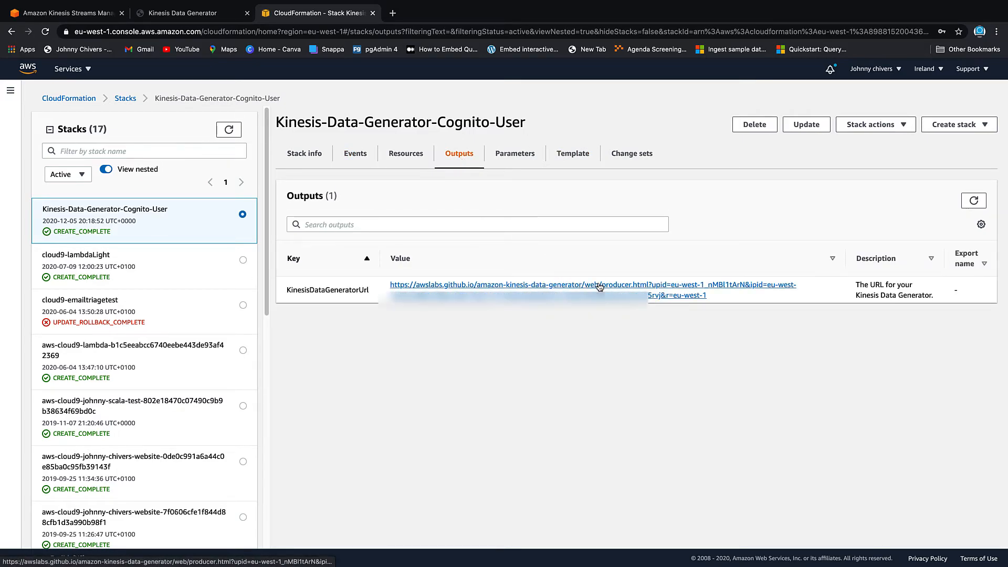
left_click(599, 285)
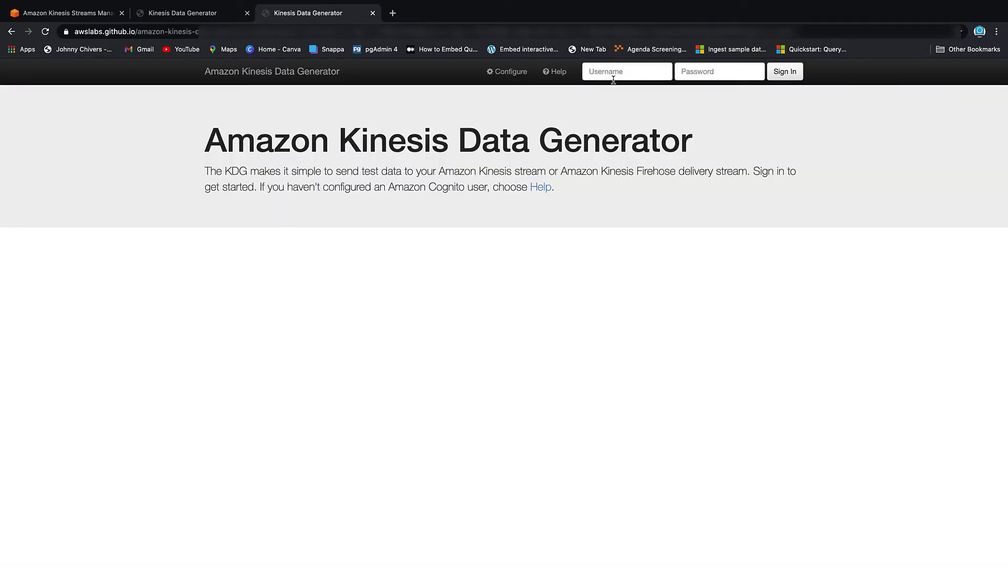
Sign in with the Cognito user and choose region eu-west-1 for real-time-stream-kinesis-data-streams
type("johnny")
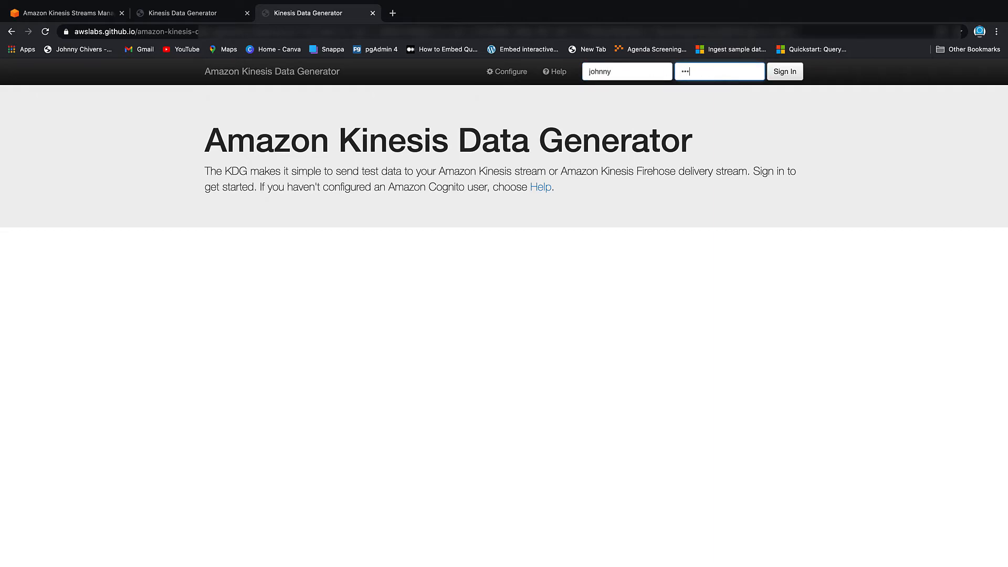
left_click(786, 71)
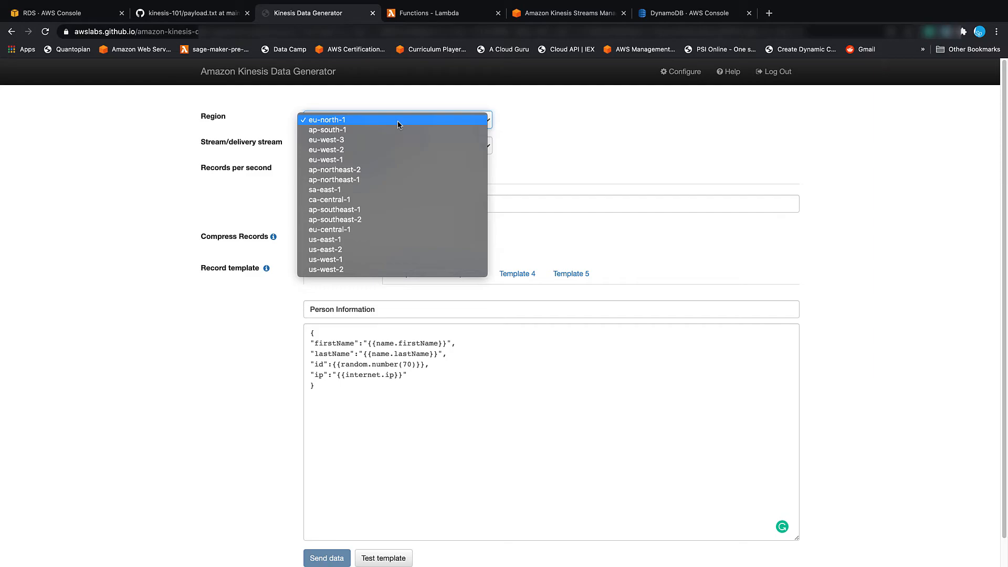
left_click(326, 120)
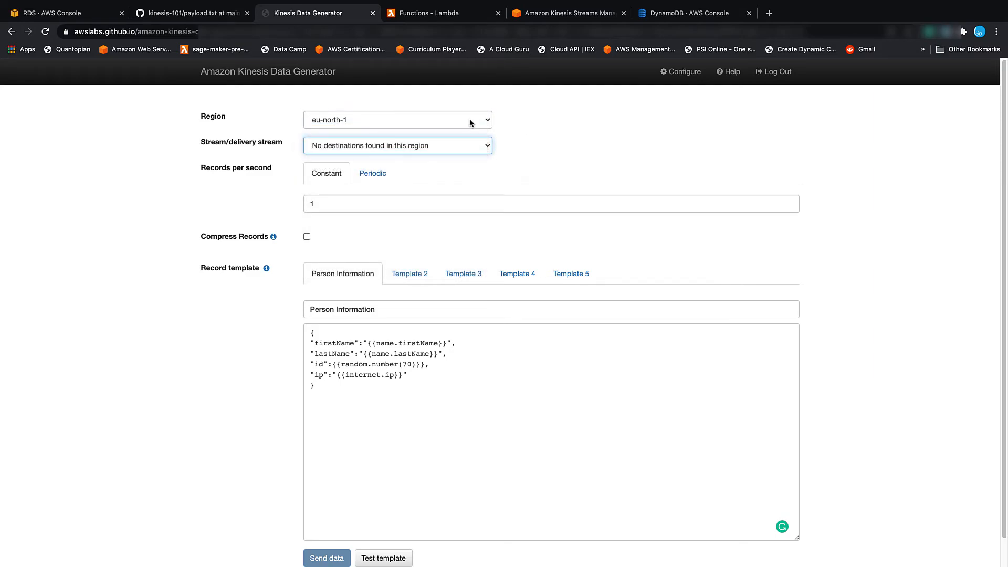
left_click(398, 119)
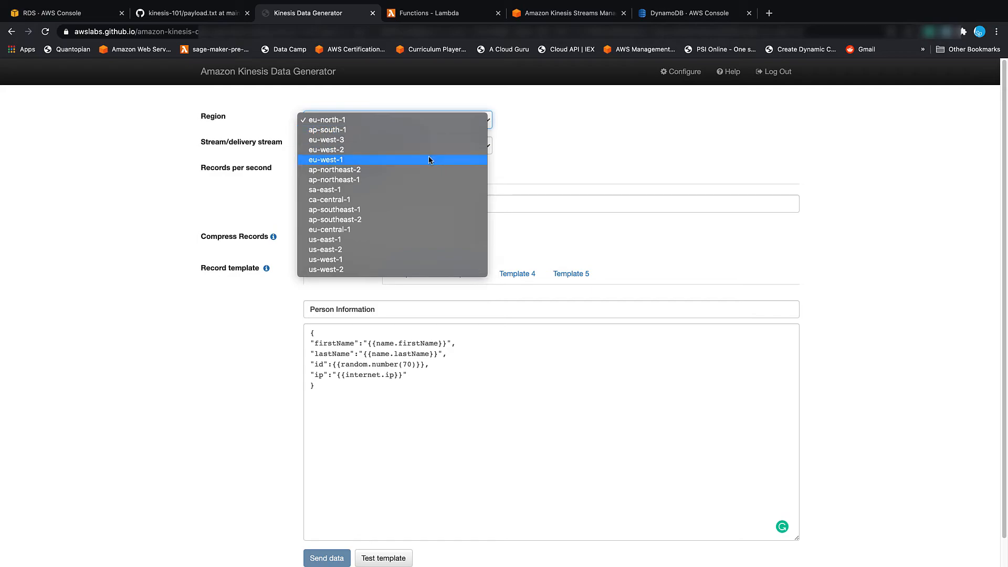
left_click(327, 160)
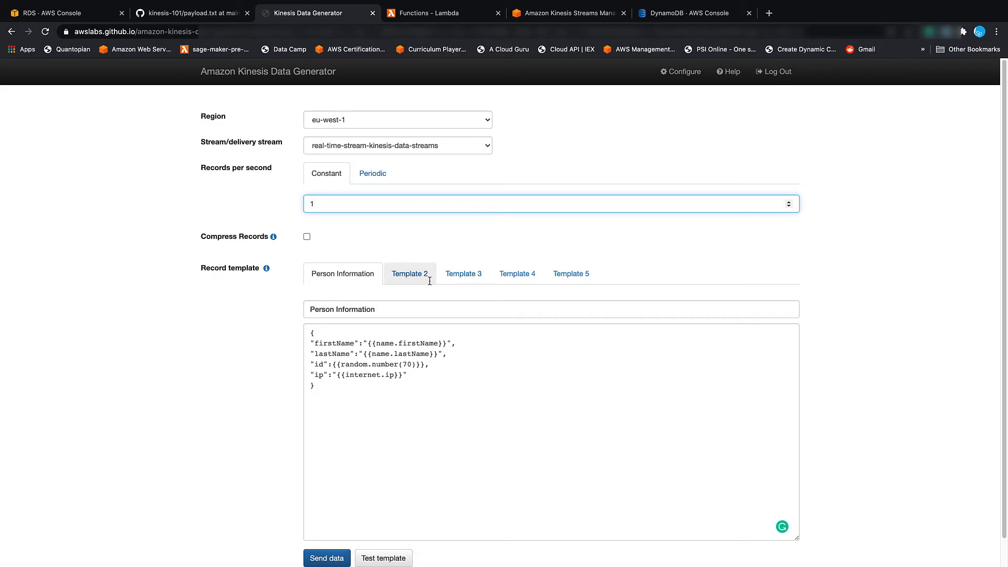
left_click(189, 13)
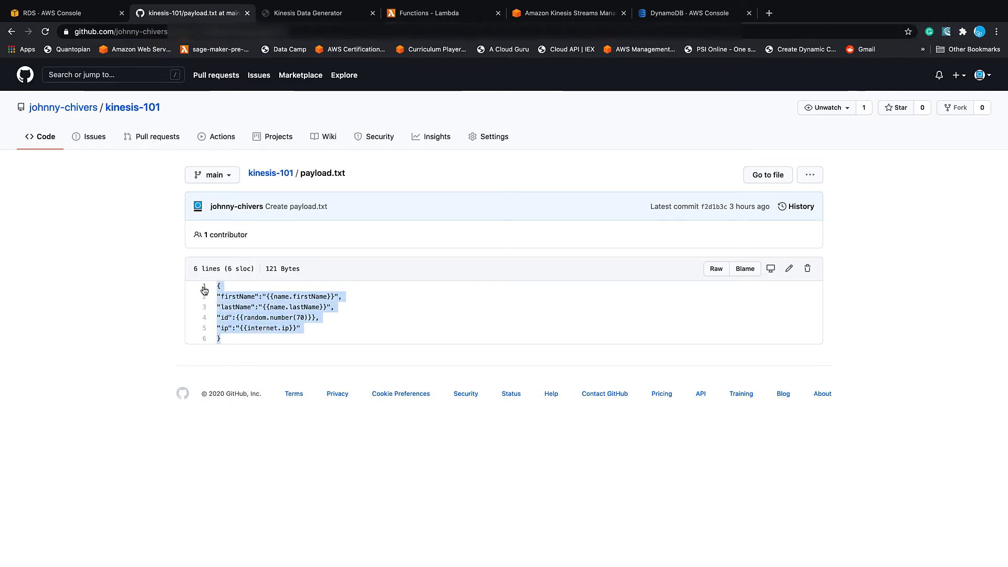
Preview sample records from the Person Information template, then start sending records to the stream
left_click(307, 14)
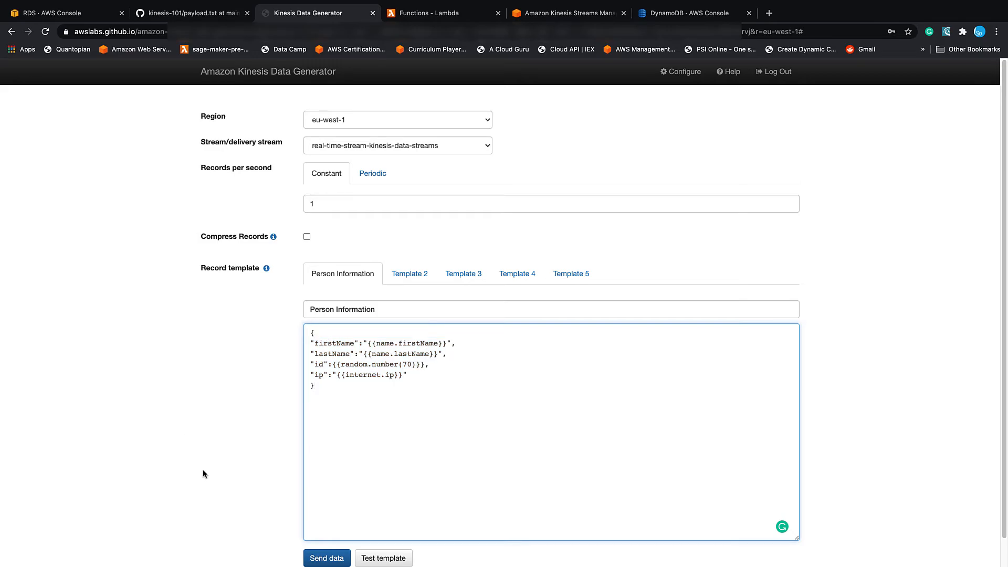
left_click(383, 558)
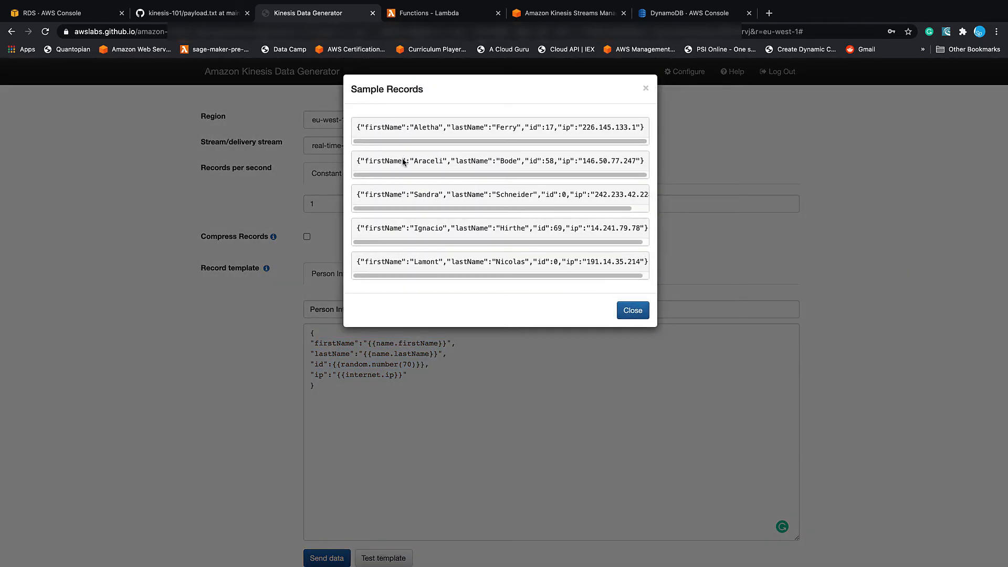
mouse_move(585, 169)
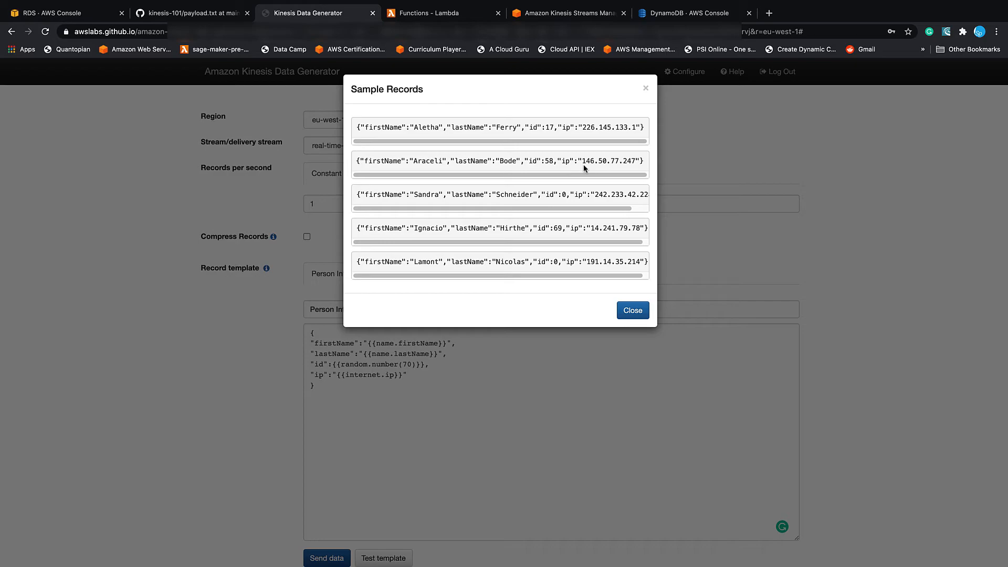
mouse_move(641, 128)
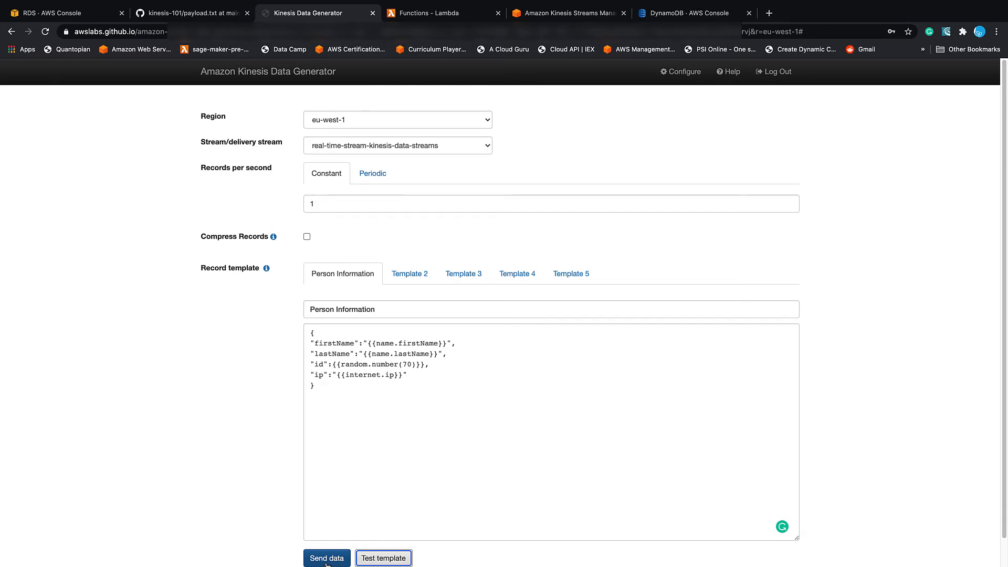
left_click(327, 558)
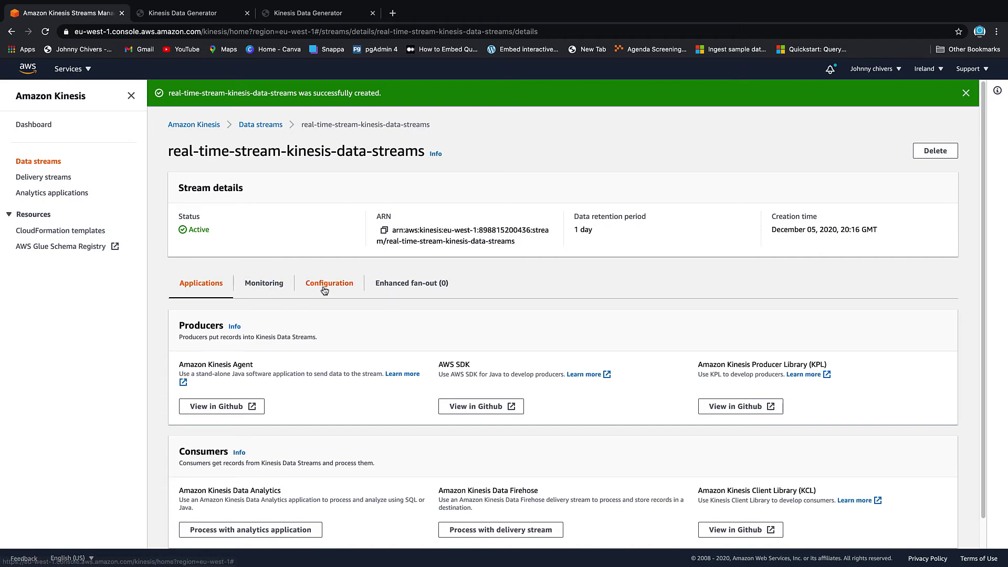
Open the stream's Monitoring metrics and narrow the time range to the last hour
left_click(264, 283)
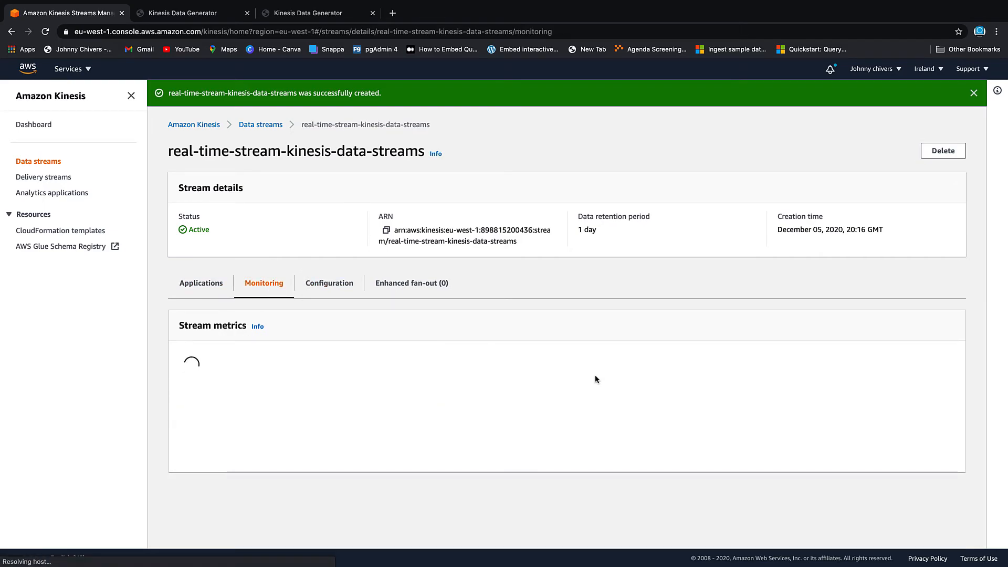
scroll("down", 3)
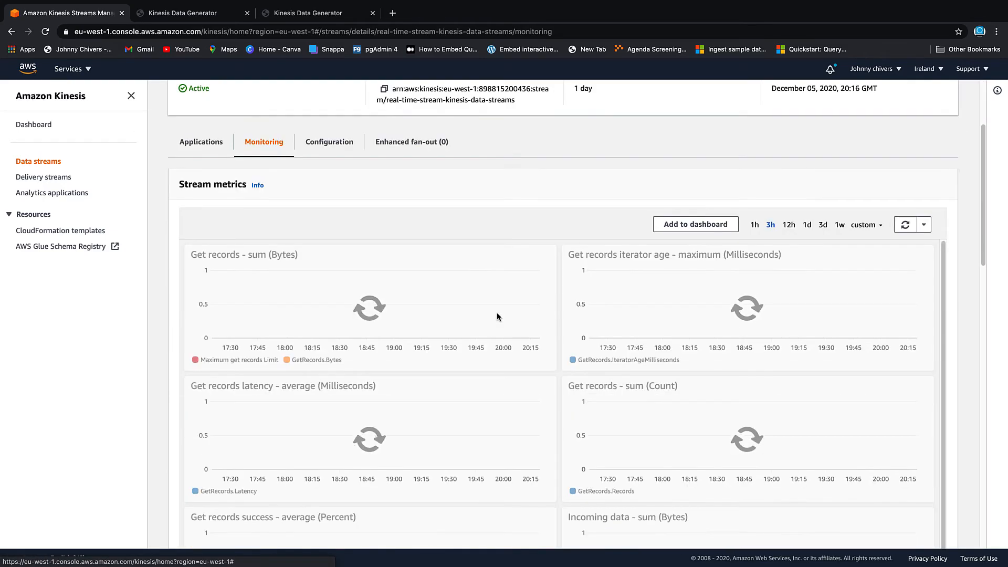
left_click(905, 210)
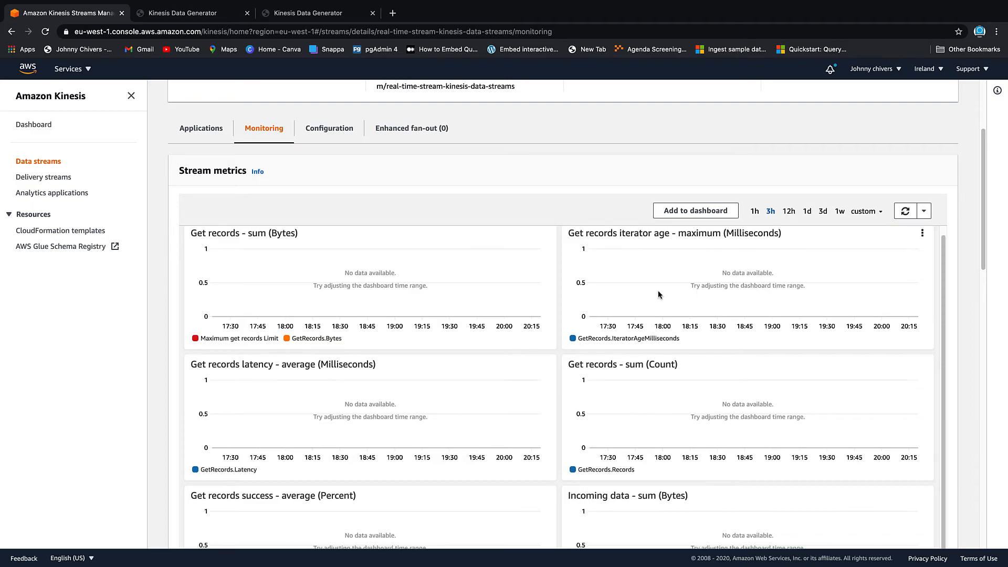
left_click(755, 211)
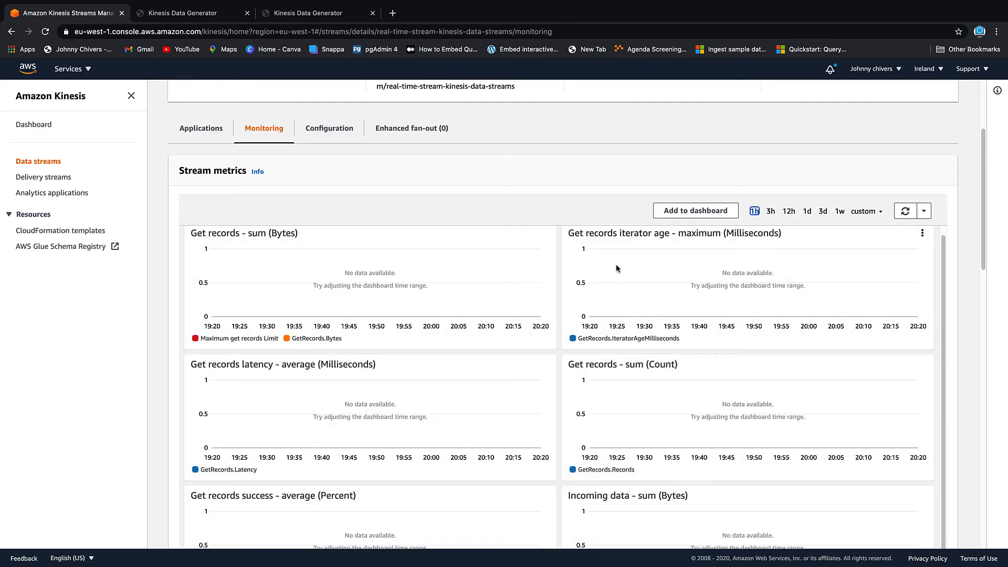
scroll("down", 3)
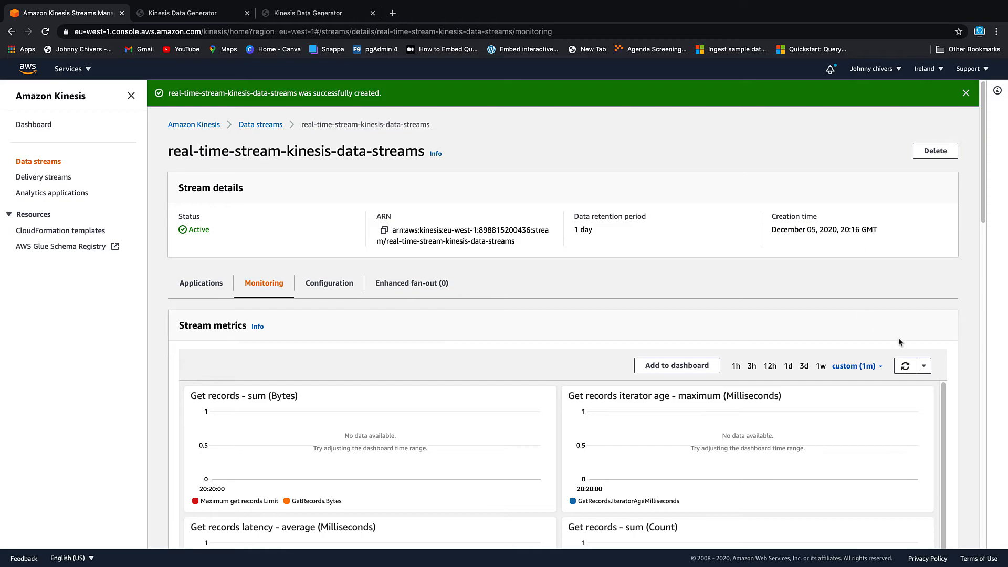
Refresh the stream metrics twice and scroll down to the Incoming data charts
left_click(857, 365)
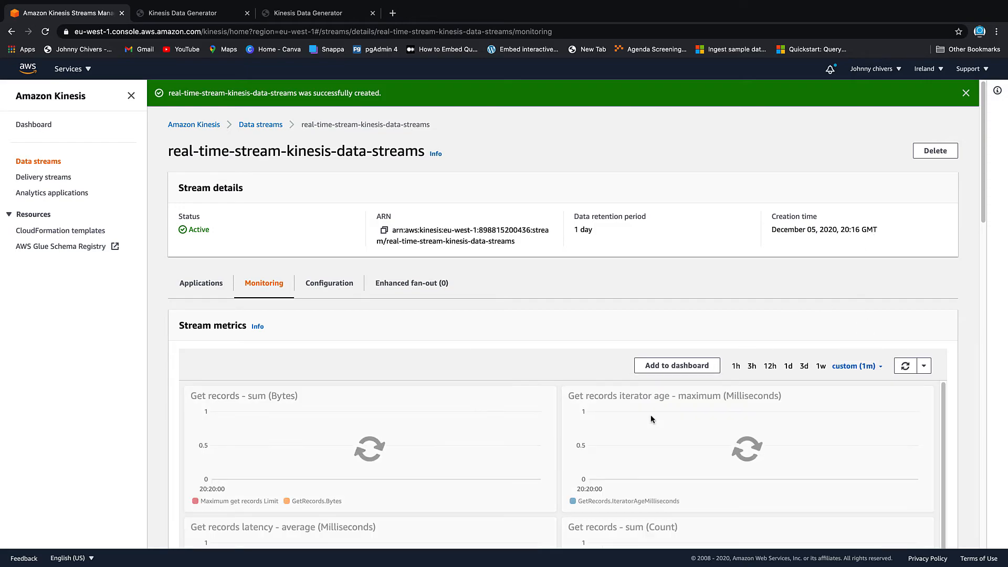
left_click(906, 366)
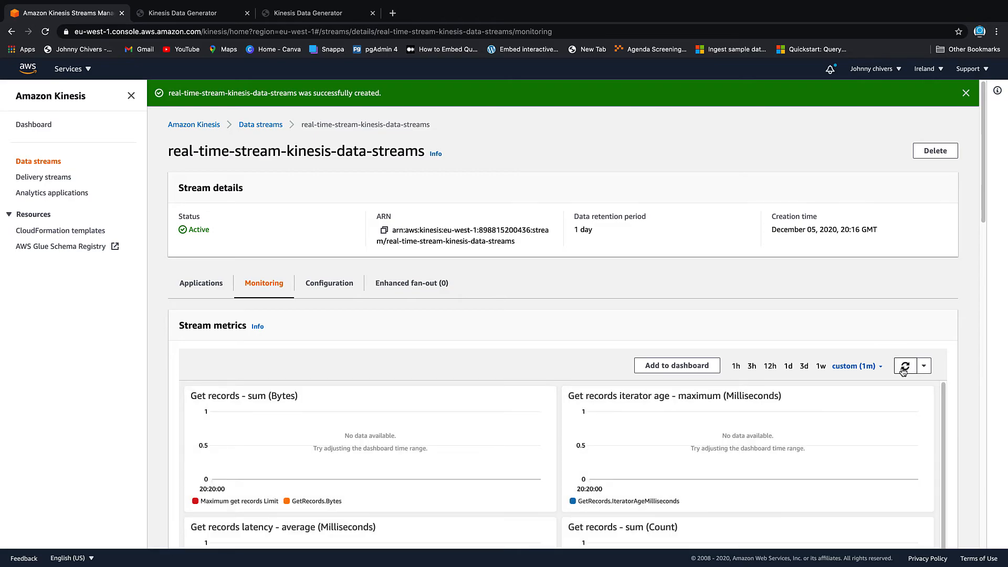
scroll("down", 3)
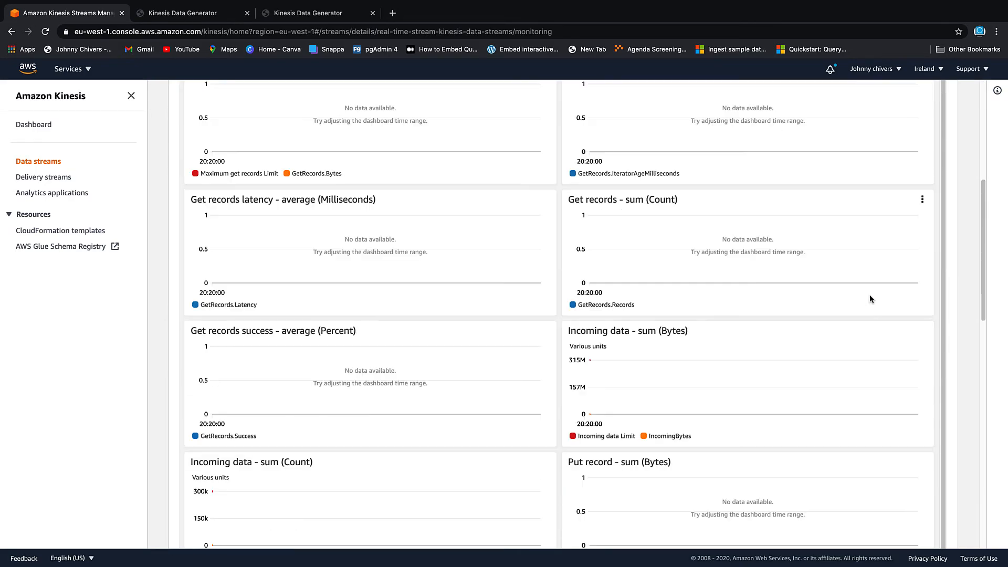
scroll("down", 3)
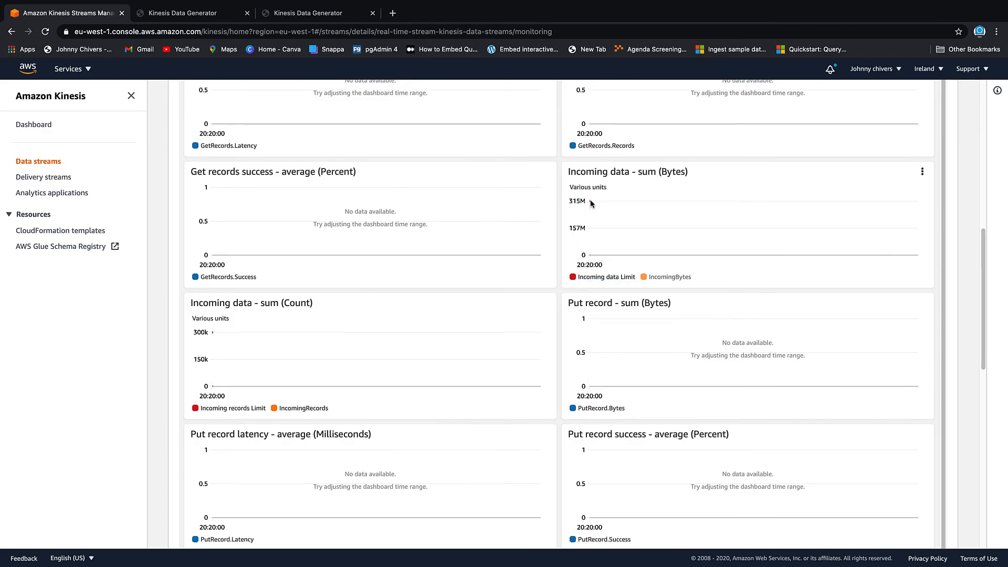
mouse_move(592, 202)
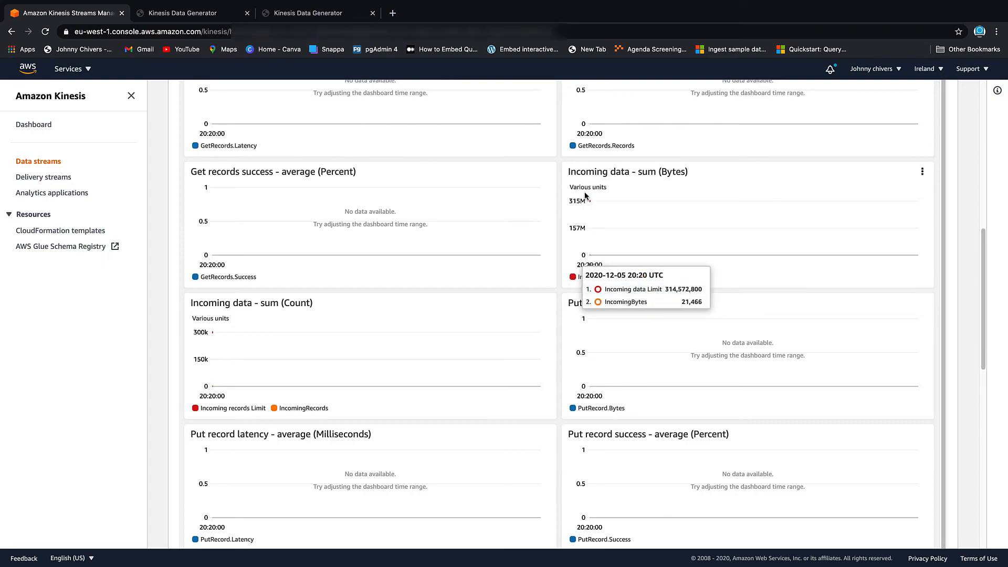
mouse_move(593, 199)
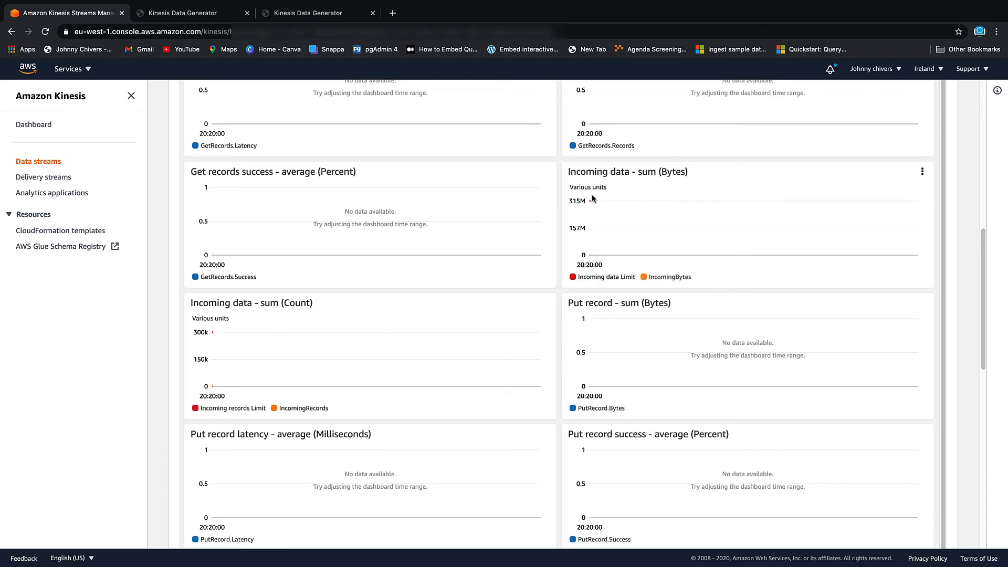
mouse_move(590, 256)
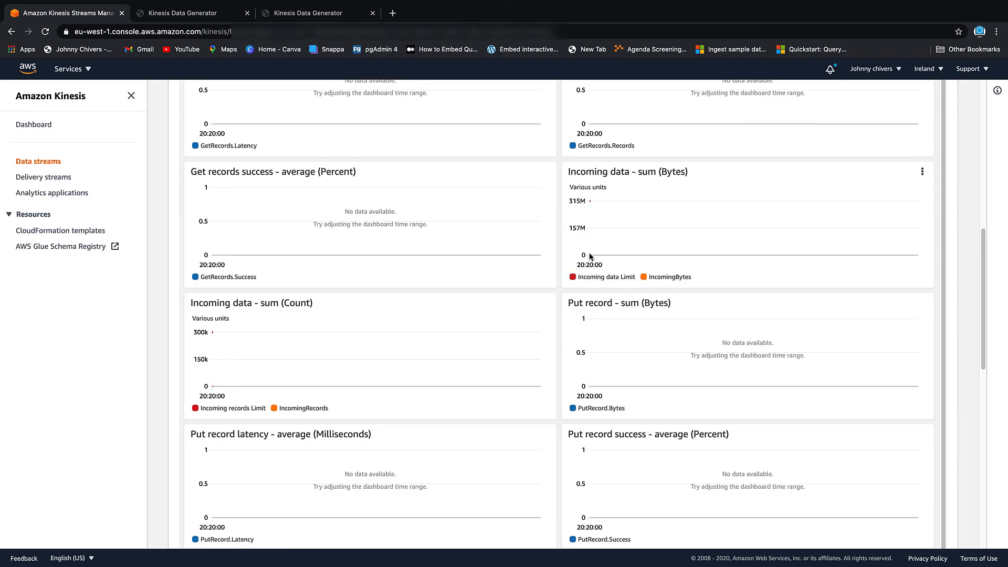
mouse_move(743, 280)
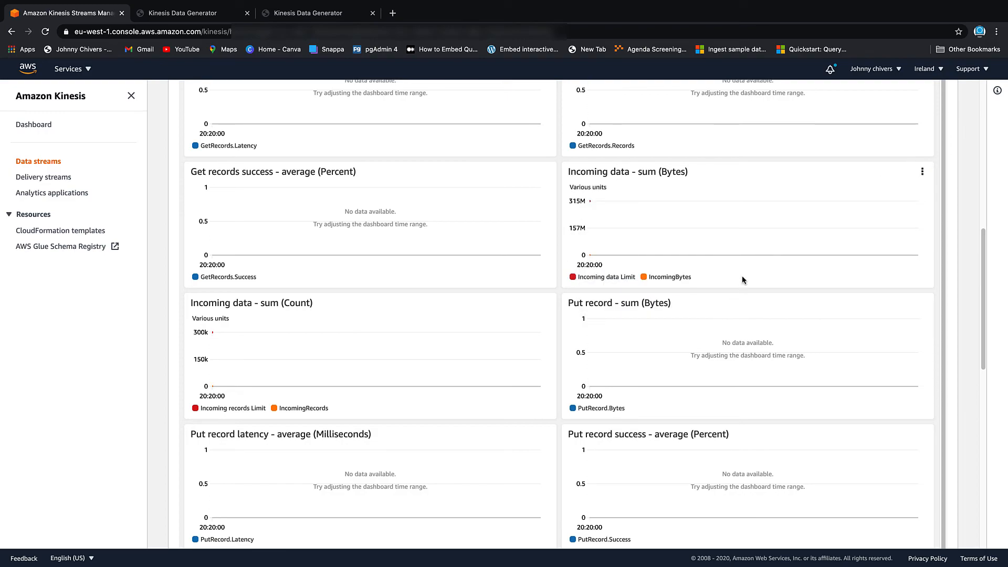
mouse_move(602, 333)
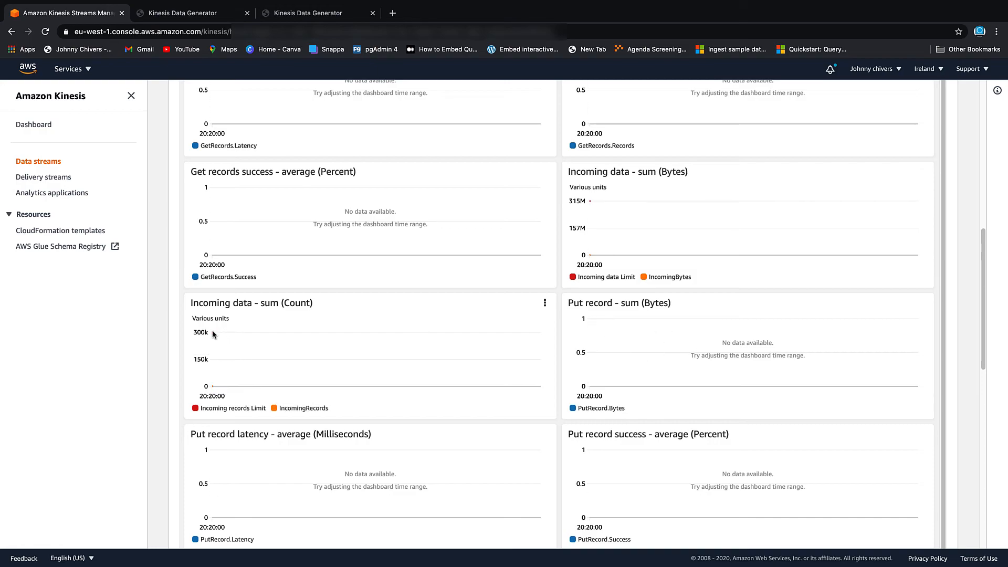
mouse_move(567, 327)
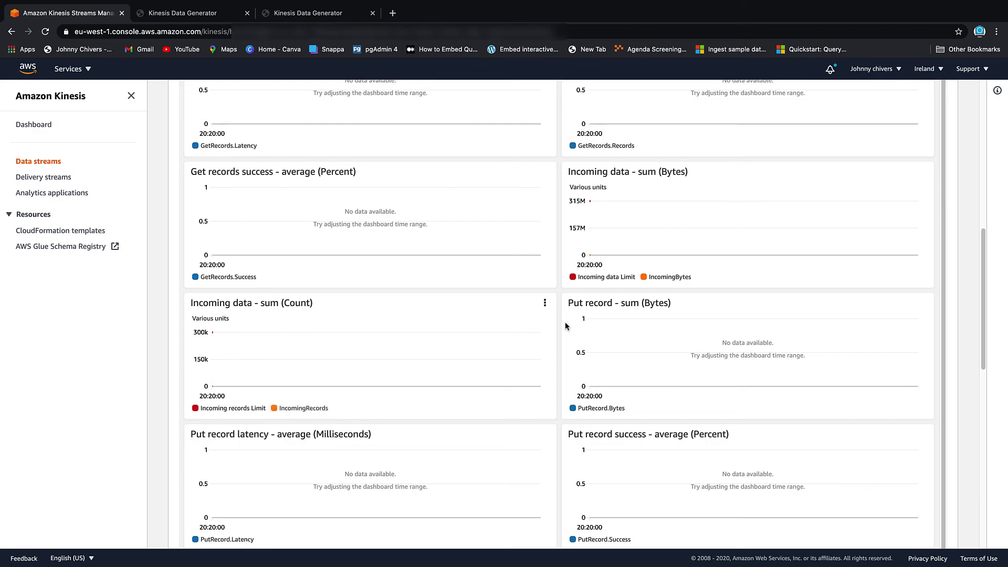
mouse_move(632, 324)
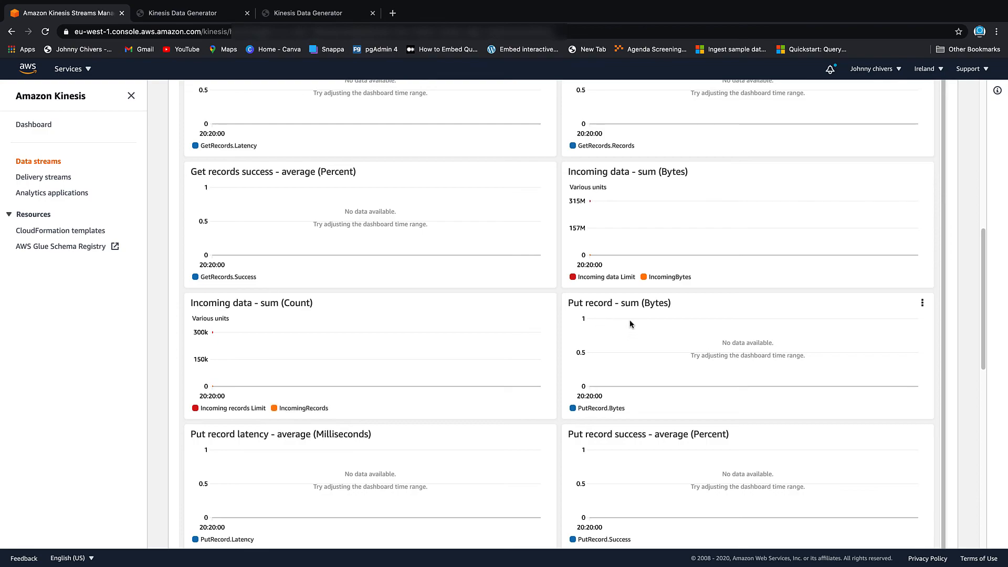